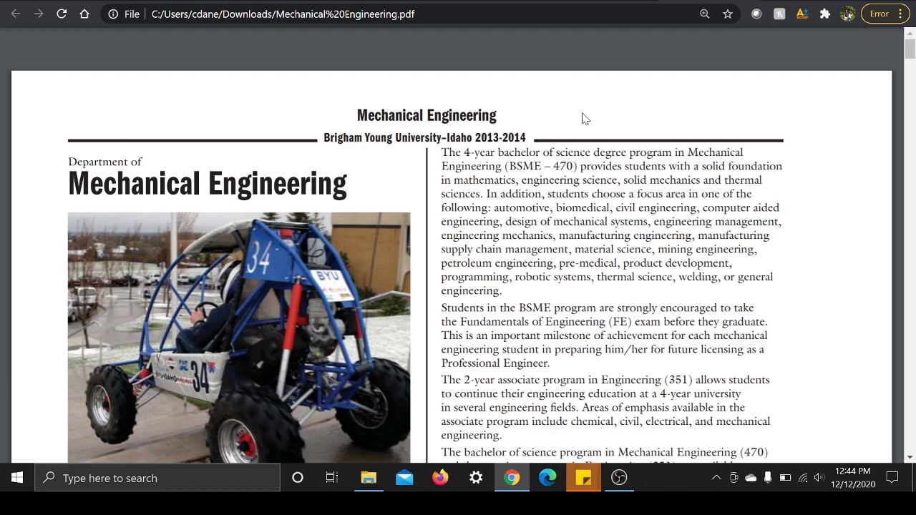
Scroll past the introduction and Program Educational Objectives to the end of the AAS in Engineering (351) table
{"action": "scroll", "scroll_direction": "down", "scroll_amount": 3}
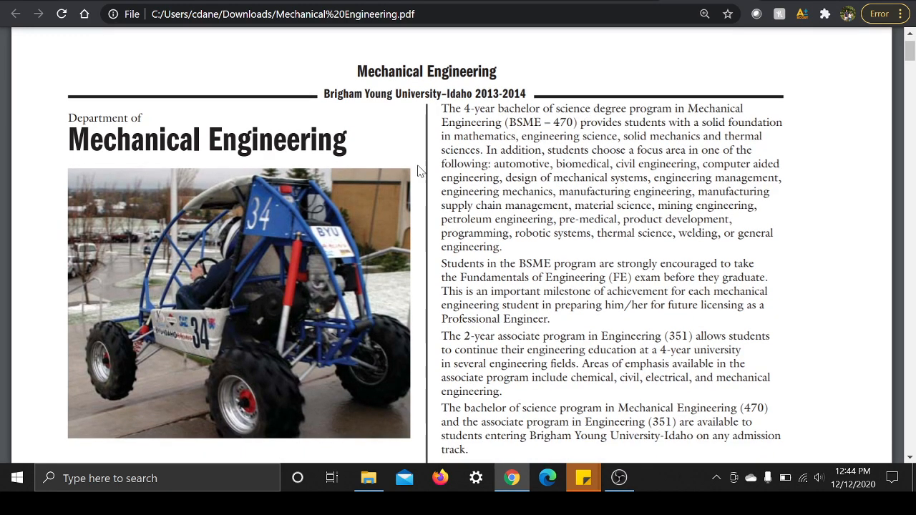
{"action": "scroll", "scroll_direction": "down", "scroll_amount": 3}
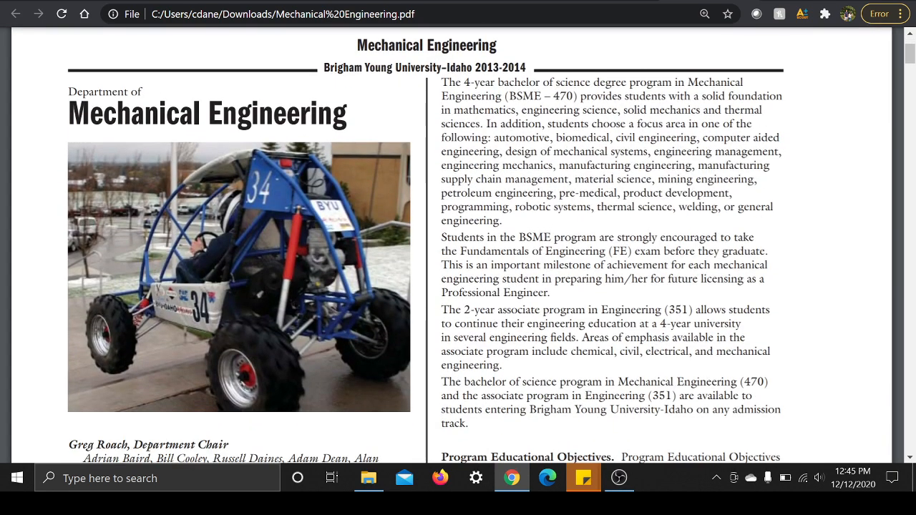
{"action": "scroll", "scroll_direction": "down", "scroll_amount": 3}
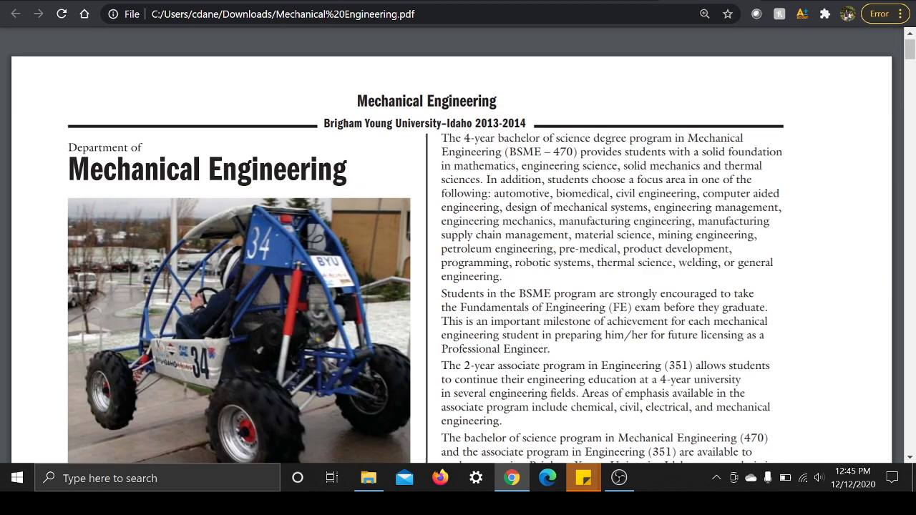
{"action": "scroll", "scroll_direction": "down", "scroll_amount": 3}
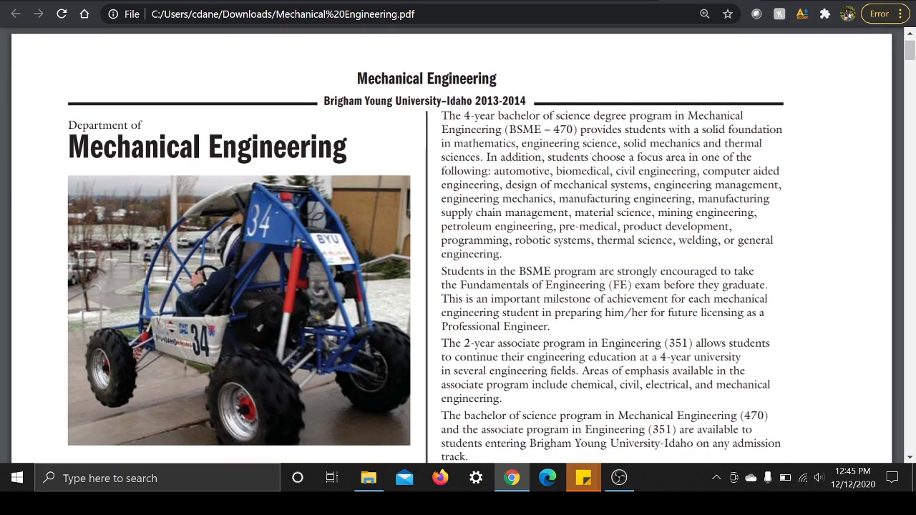
{"action": "scroll", "scroll_direction": "down", "scroll_amount": 3}
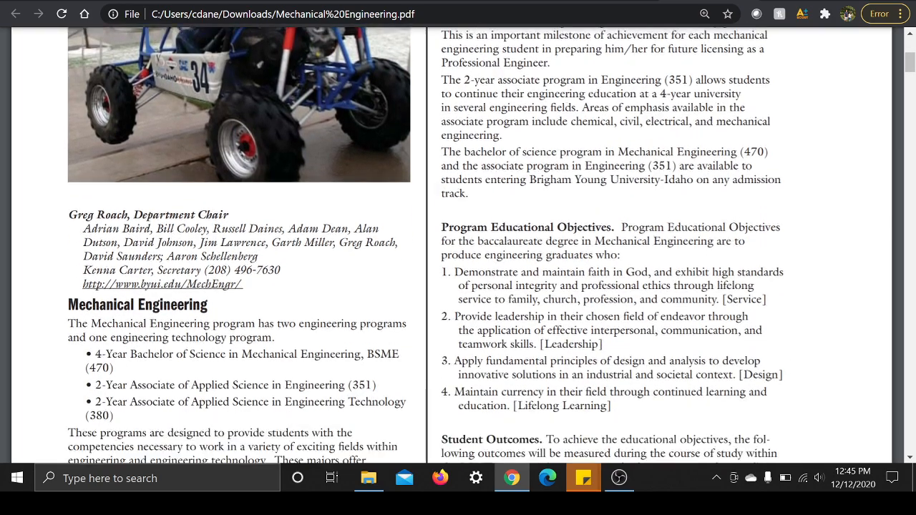
{"action": "scroll", "scroll_direction": "down", "scroll_amount": 3}
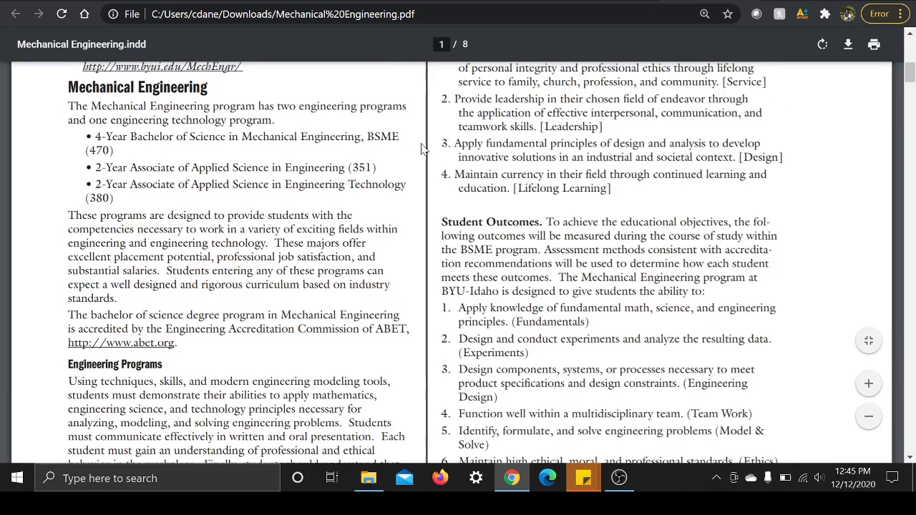
{"action": "scroll", "scroll_direction": "down", "scroll_amount": 3}
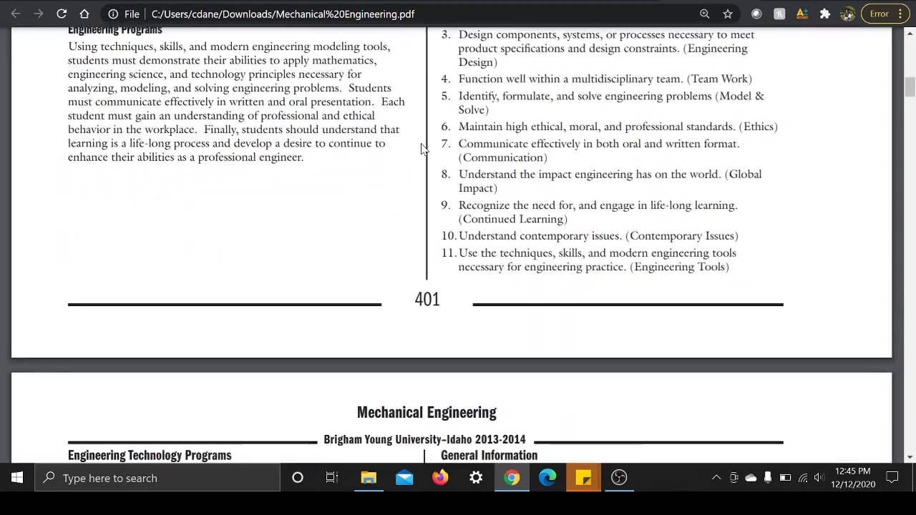
{"action": "scroll", "scroll_direction": "down", "scroll_amount": 3}
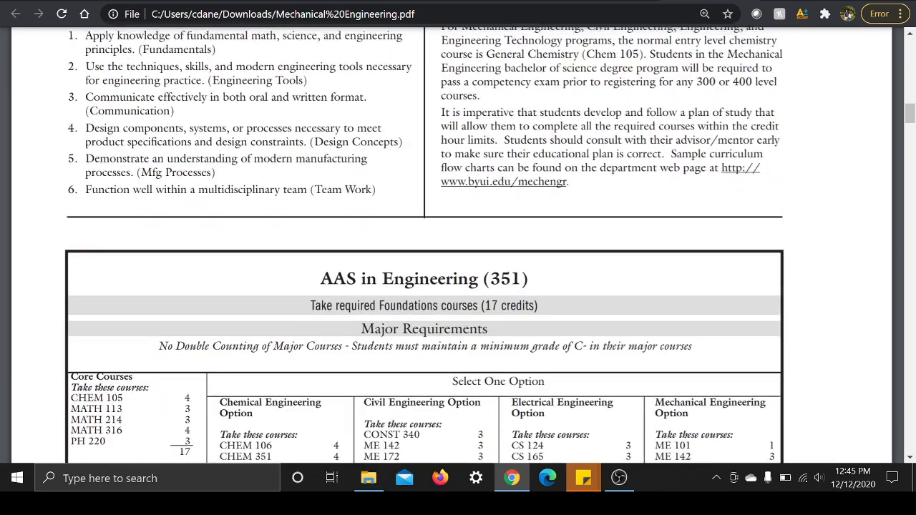
{"action": "scroll", "scroll_direction": "down", "scroll_amount": 3}
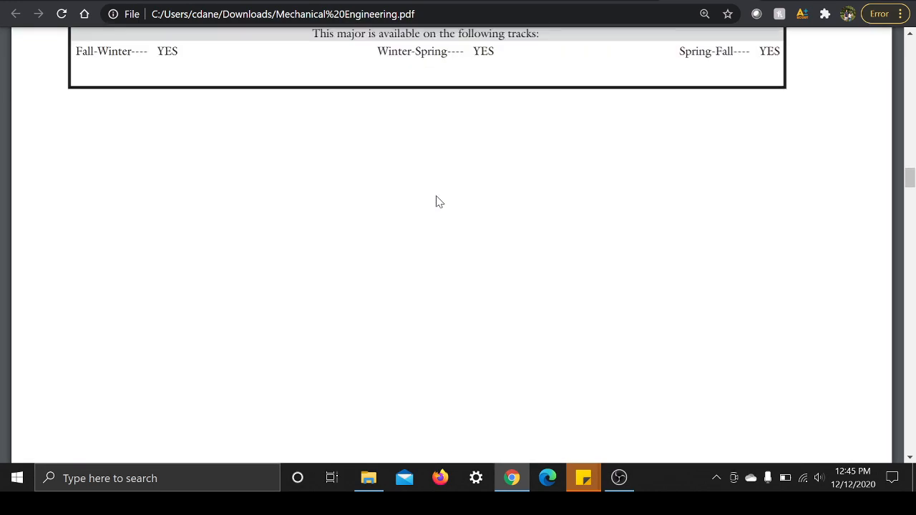
Scroll to page 4 to show the BS in Mechanical Engineering (470) entry, core and emphasis courses
{"action": "scroll", "scroll_direction": "down", "scroll_amount": 3}
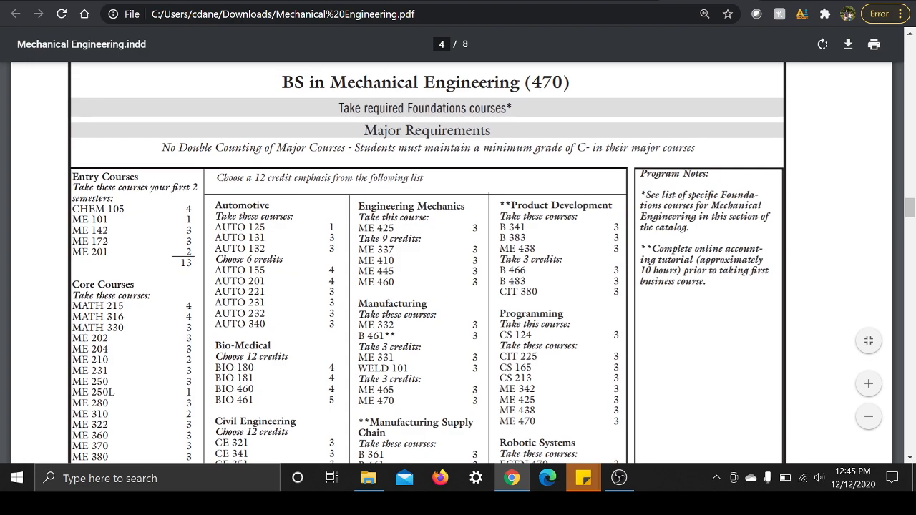
{"action": "scroll", "scroll_direction": "down", "scroll_amount": 3}
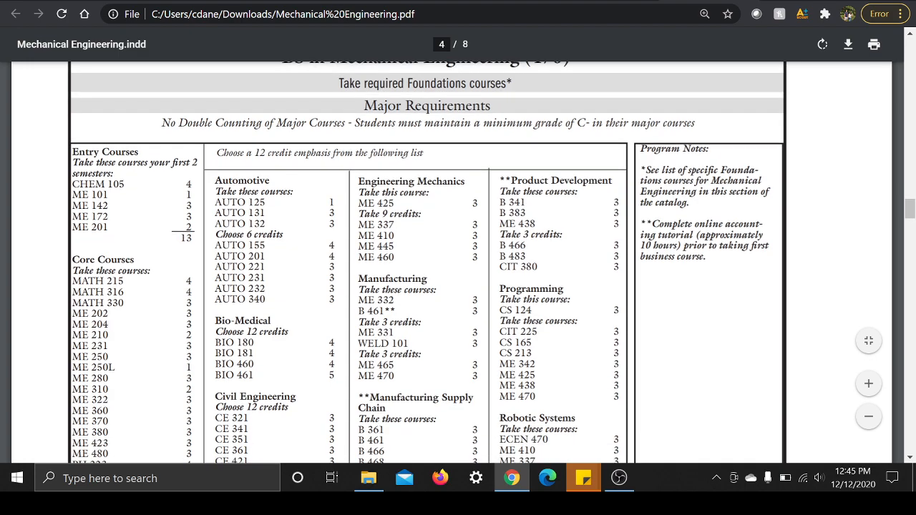
{"action": "scroll", "scroll_direction": "down", "scroll_amount": 3}
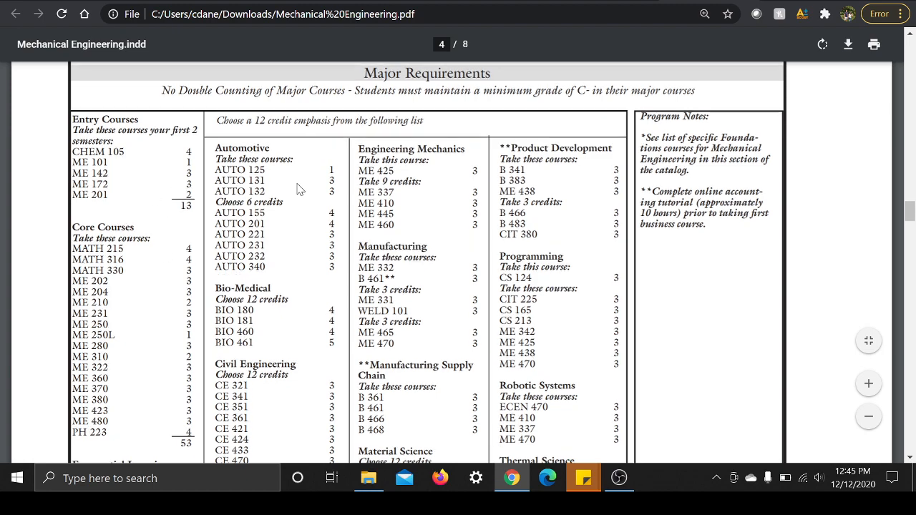
Scroll past the Minor in Engineering (206) and Pre-approved Clusters to Course Descriptions
{"action": "scroll", "scroll_direction": "down", "scroll_amount": 3}
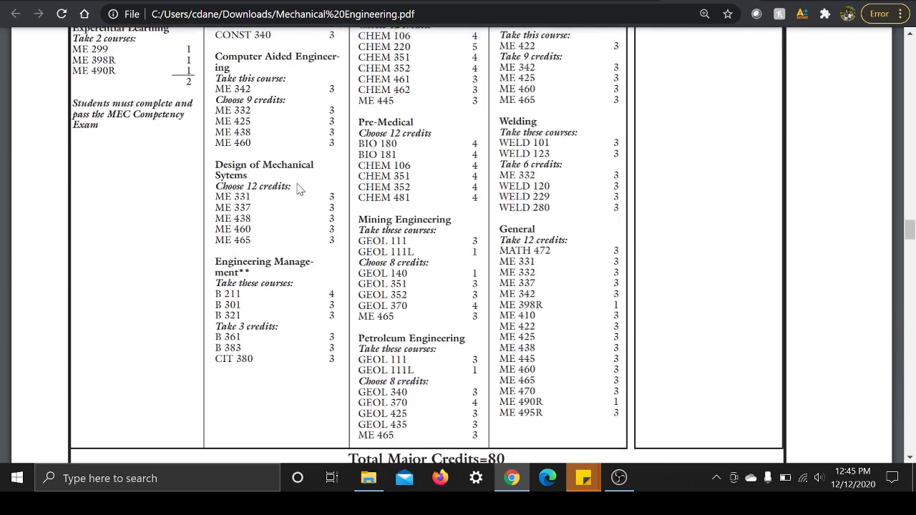
{"action": "scroll", "scroll_direction": "down", "scroll_amount": 3}
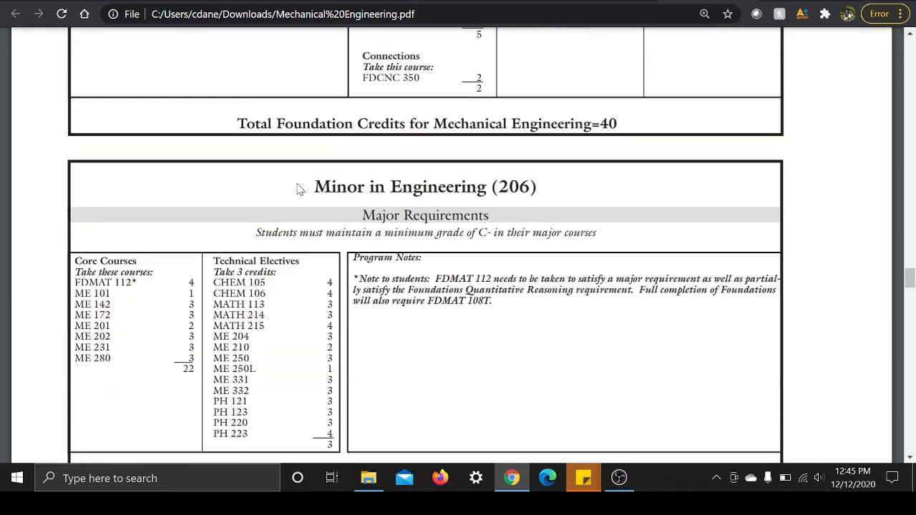
{"action": "scroll", "scroll_direction": "down", "scroll_amount": 3}
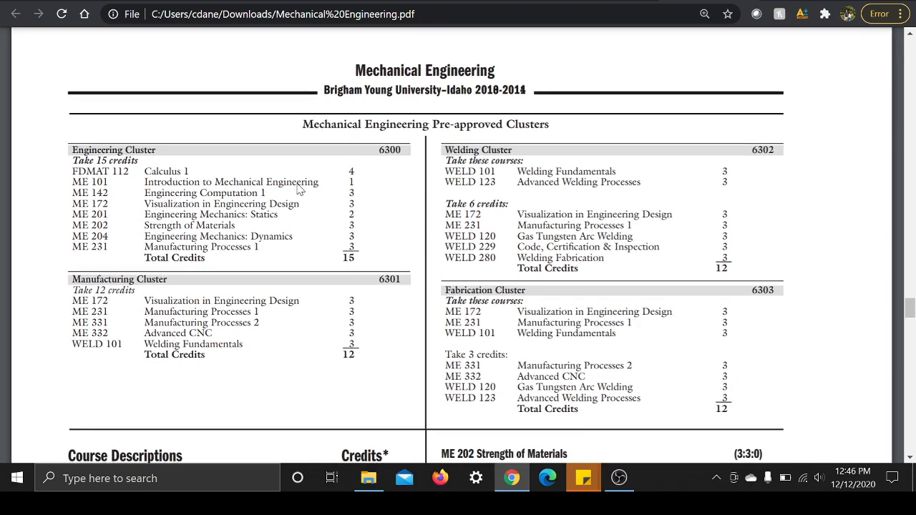
{"action": "scroll", "scroll_direction": "down", "scroll_amount": 3}
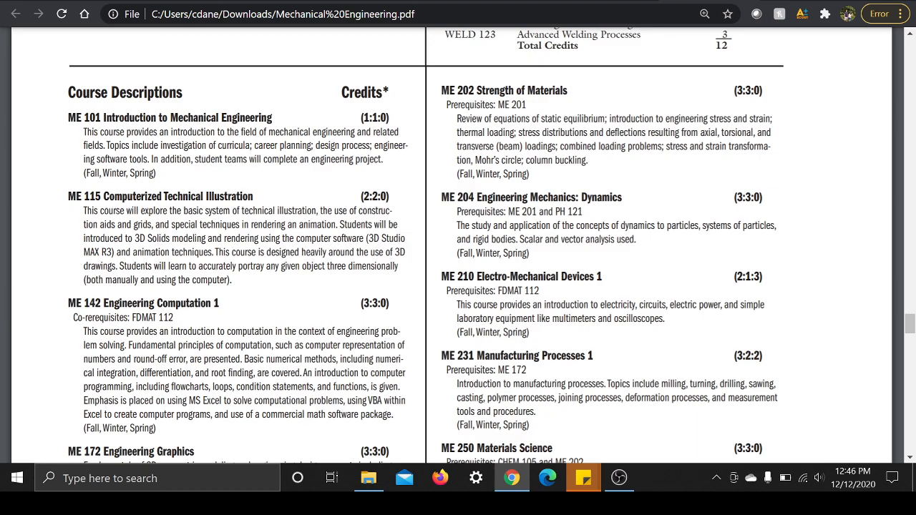
{"action": "scroll", "scroll_direction": "down", "scroll_amount": 3}
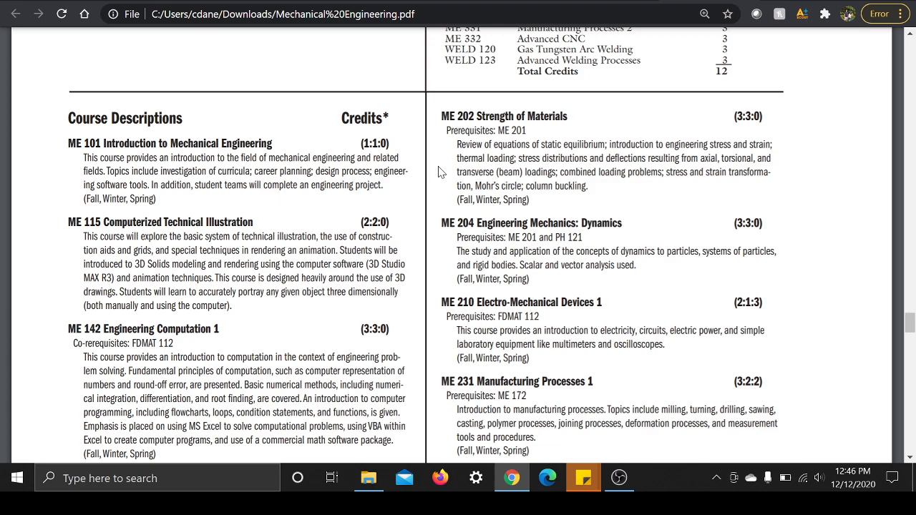
{"action": "mouse_move", "coordinate": [437, 177]}
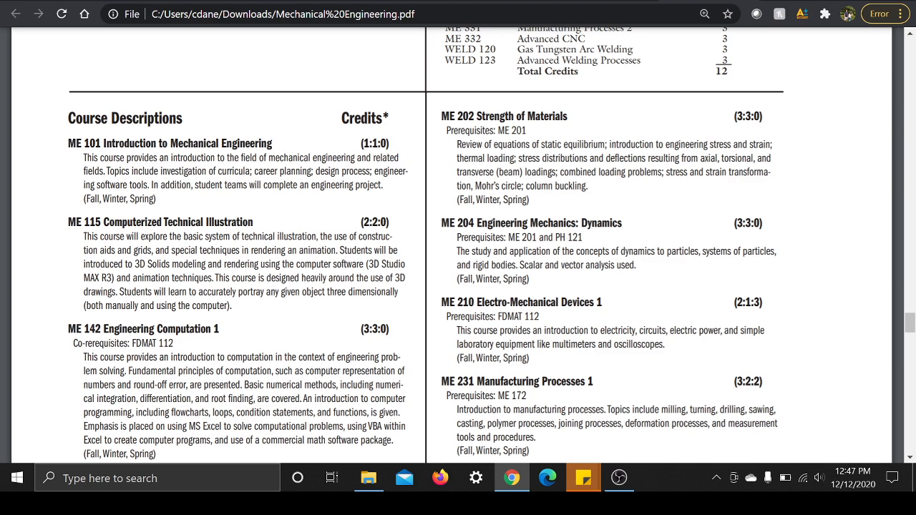
{"action": "mouse_move", "coordinate": [434, 170]}
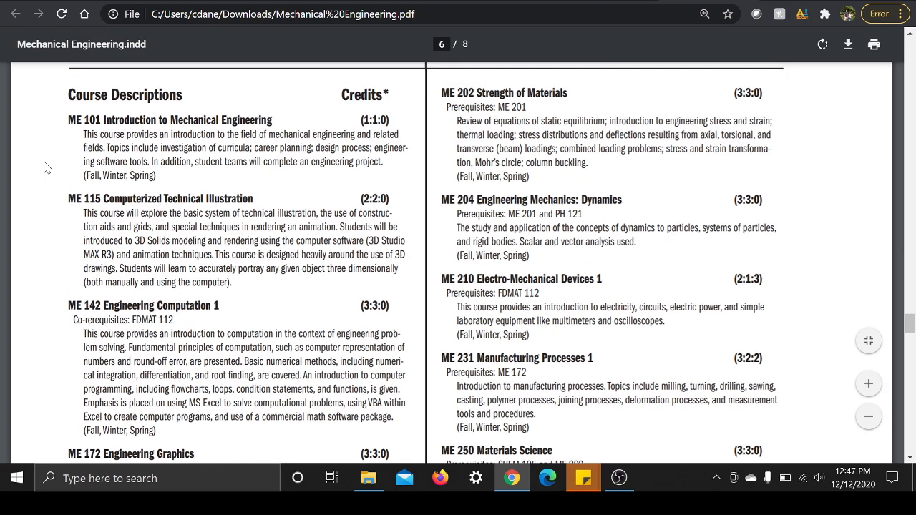
Scroll down through the ME course descriptions, double-clicking a word along the way
{"action": "scroll", "scroll_direction": "down", "scroll_amount": 3}
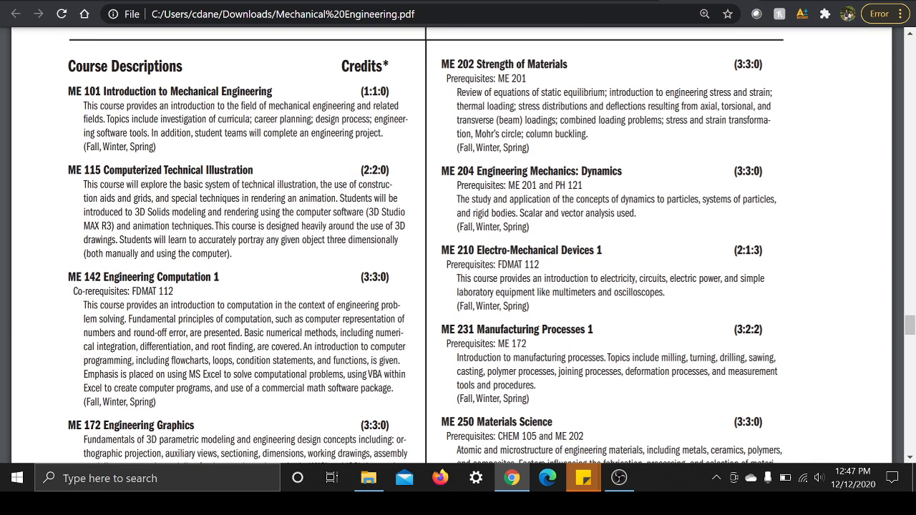
{"action": "mouse_move", "coordinate": [52, 177]}
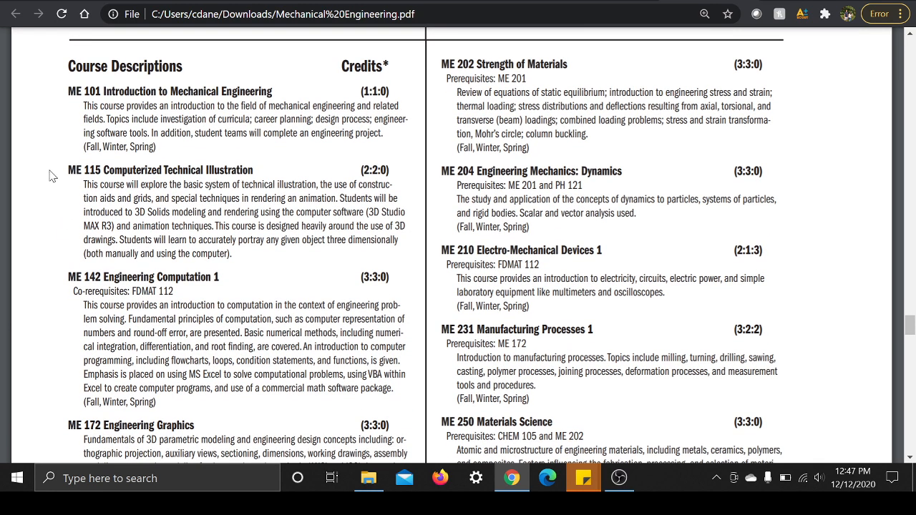
{"action": "scroll", "scroll_direction": "down", "scroll_amount": 3}
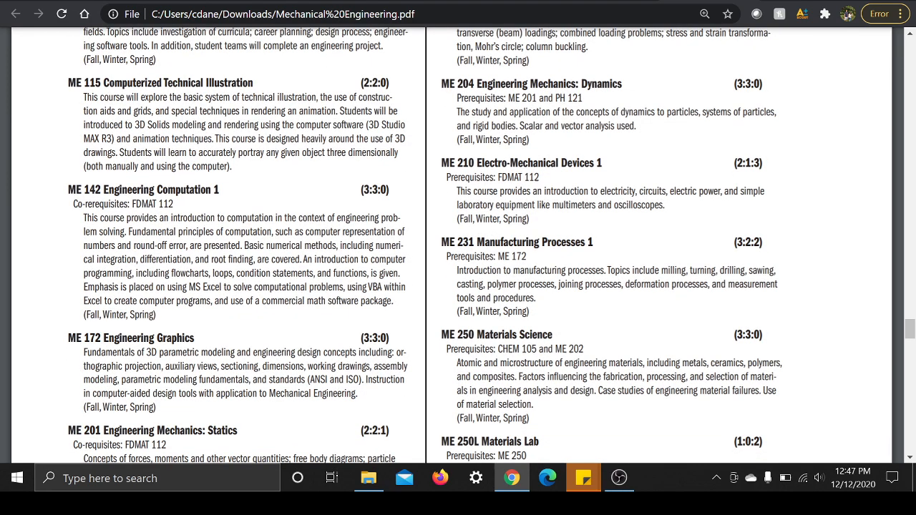
{"action": "scroll", "scroll_direction": "down", "scroll_amount": 3}
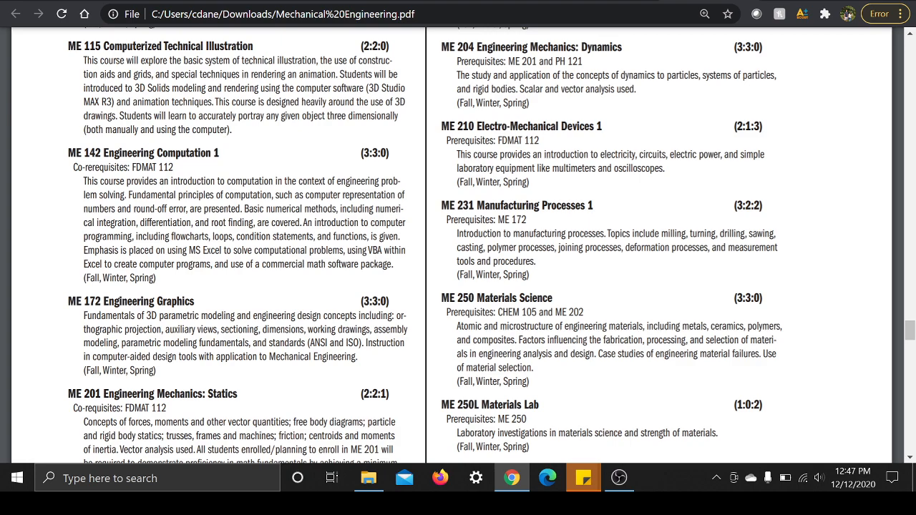
{"action": "mouse_move", "coordinate": [318, 147]}
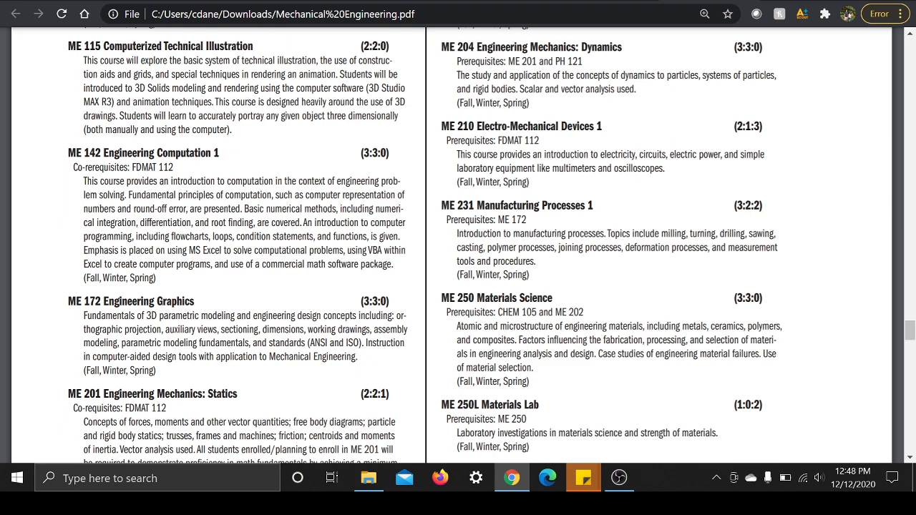
{"action": "double_click", "coordinate": [202, 250]}
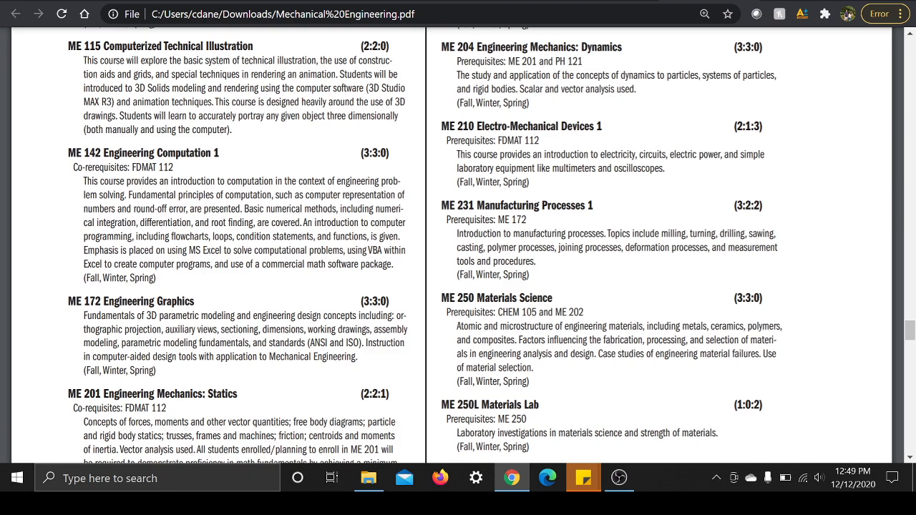
{"action": "scroll", "scroll_direction": "down", "scroll_amount": 3}
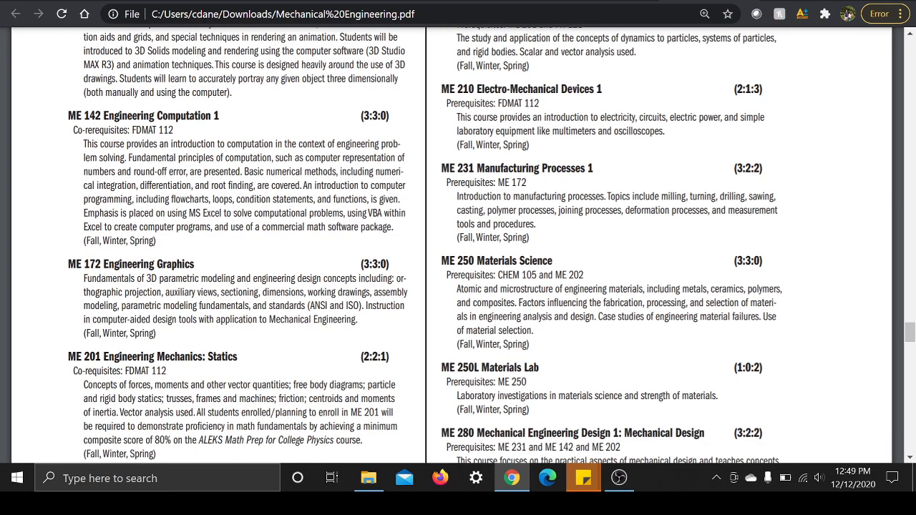
{"action": "scroll", "scroll_direction": "down", "scroll_amount": 3}
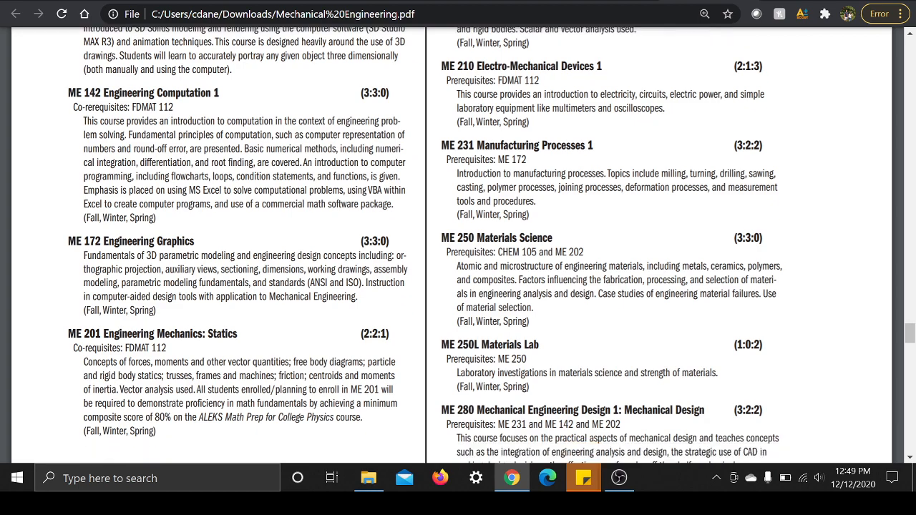
{"action": "scroll", "scroll_direction": "down", "scroll_amount": 3}
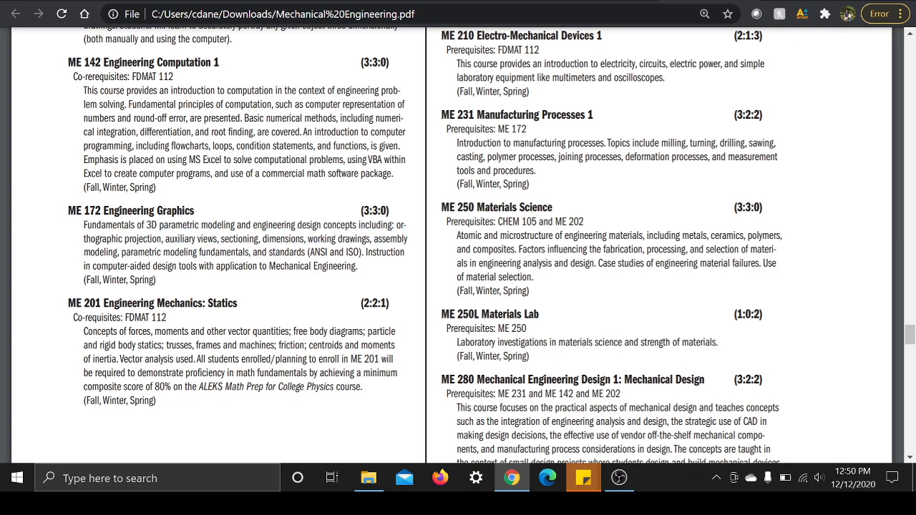
Select lines of description text, then scroll to the page 406 footer below ME 280
{"action": "left_click_drag", "start_coordinate": [104, 225], "coordinate": [236, 225]}
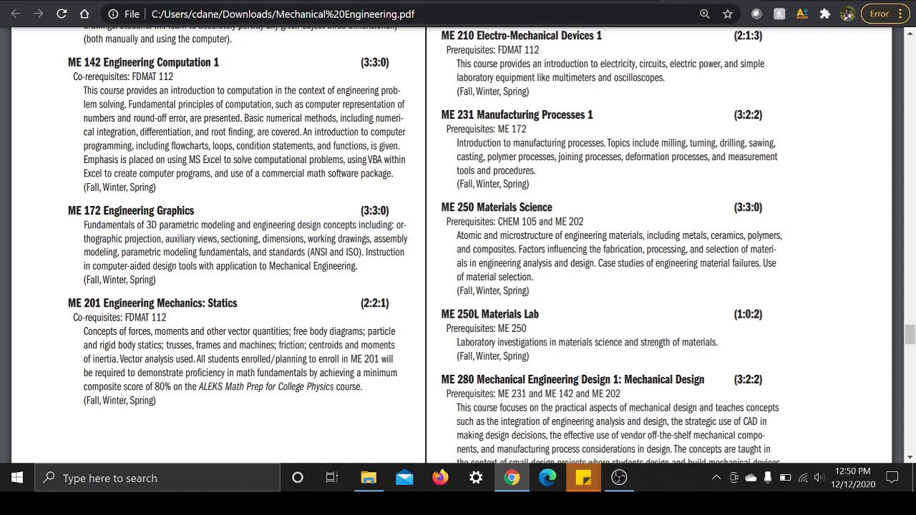
{"action": "double_click", "coordinate": [111, 225]}
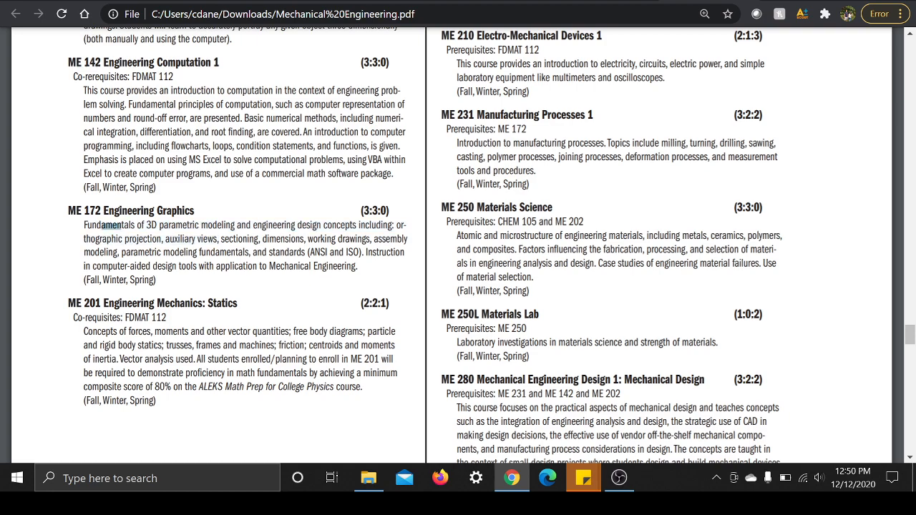
{"action": "left_click_drag", "start_coordinate": [109, 225], "coordinate": [173, 239]}
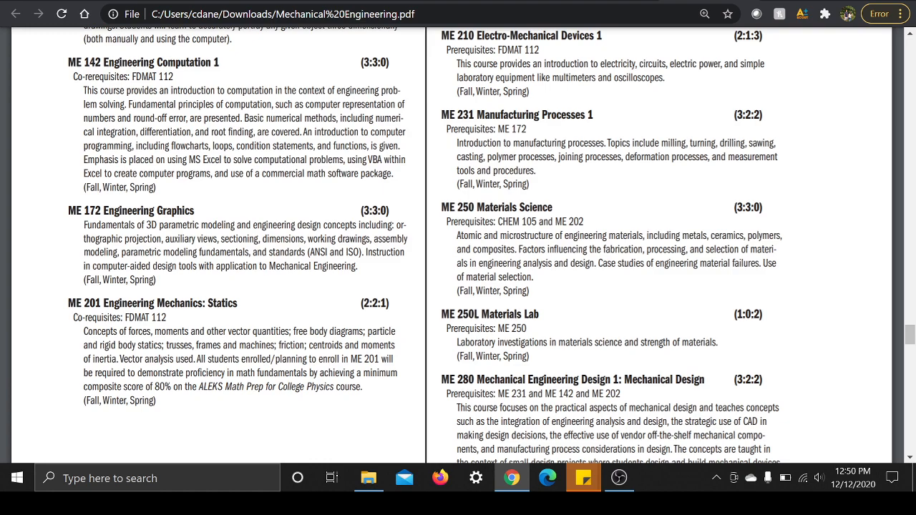
{"action": "mouse_move", "coordinate": [246, 204]}
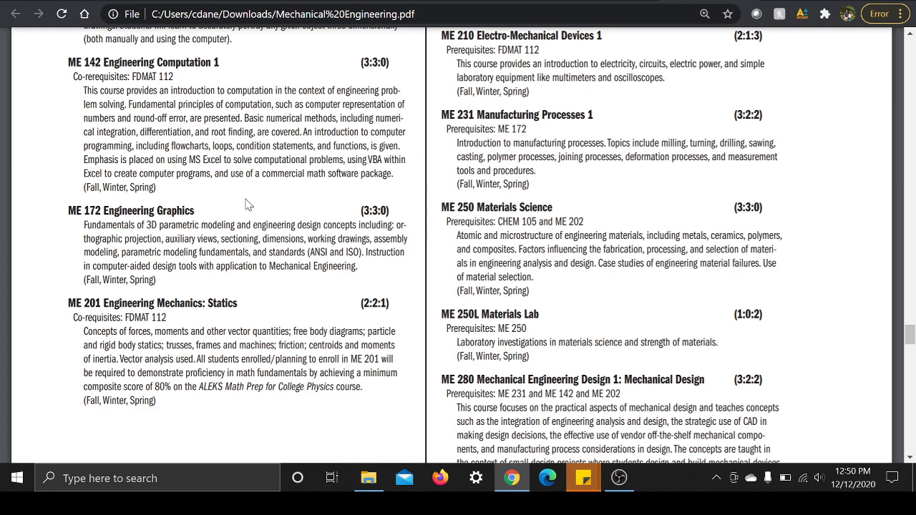
{"action": "mouse_move", "coordinate": [223, 202]}
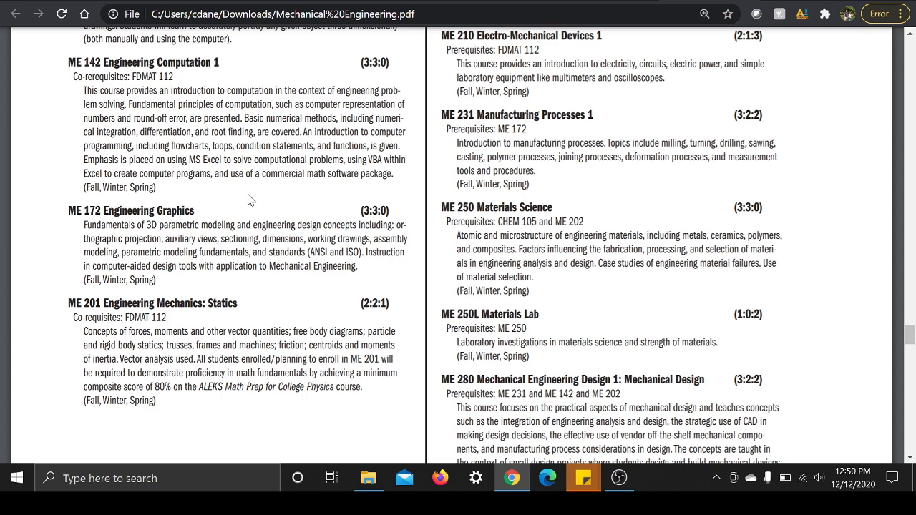
{"action": "mouse_move", "coordinate": [246, 199]}
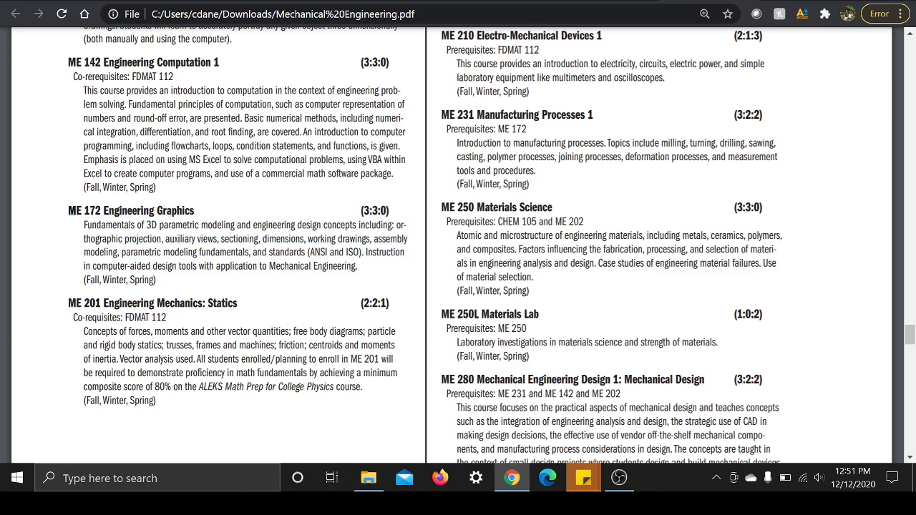
{"action": "left_click_drag", "start_coordinate": [101, 210], "coordinate": [155, 280]}
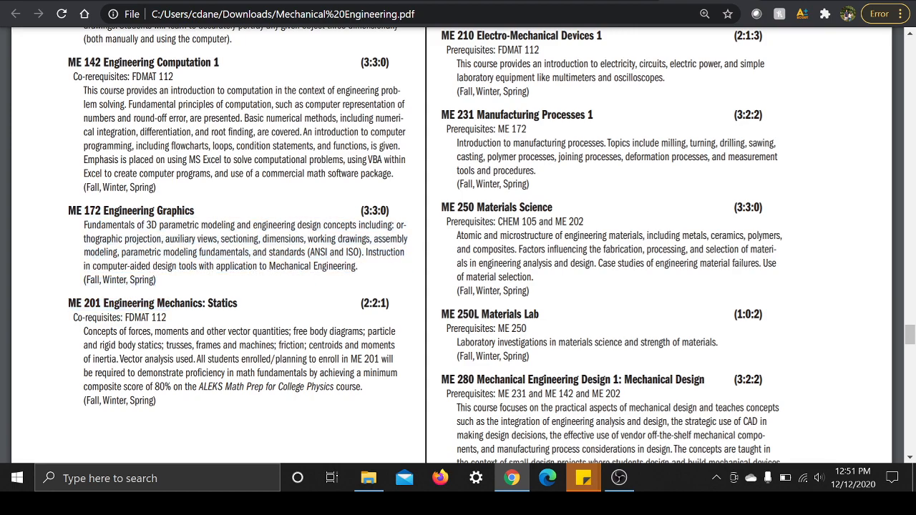
{"action": "left_click_drag", "start_coordinate": [68, 210], "coordinate": [176, 225]}
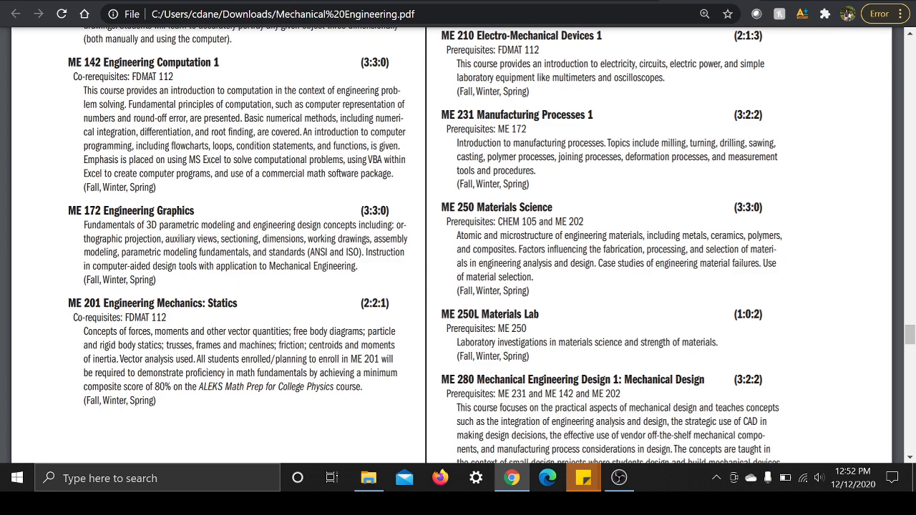
{"action": "scroll", "scroll_direction": "down", "scroll_amount": 3}
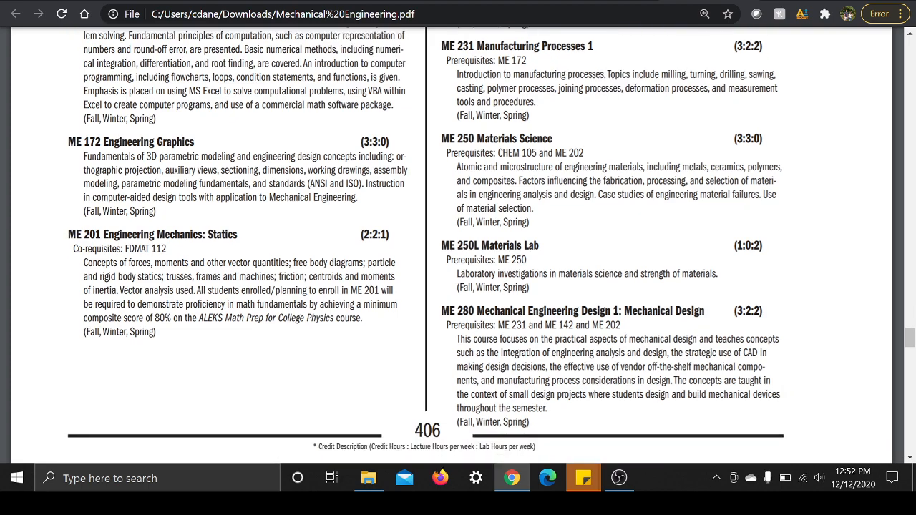
{"action": "mouse_move", "coordinate": [36, 181]}
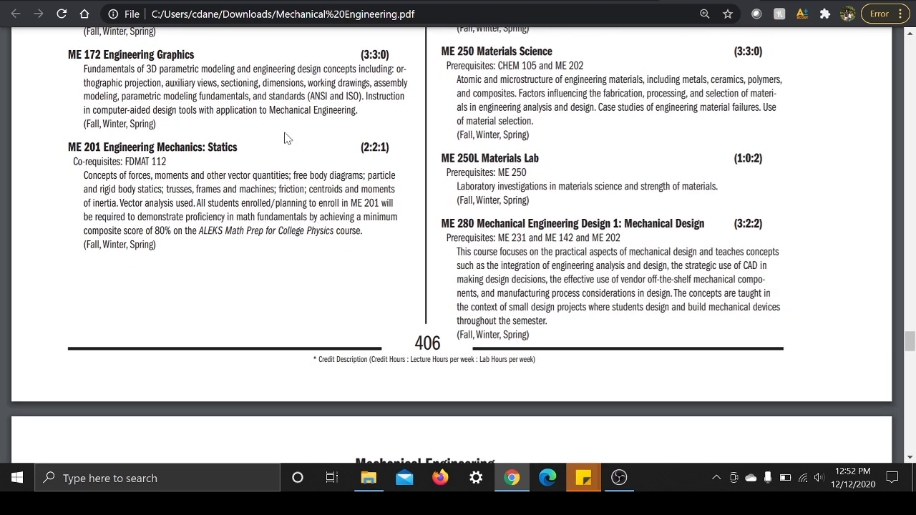
{"action": "mouse_move", "coordinate": [268, 146]}
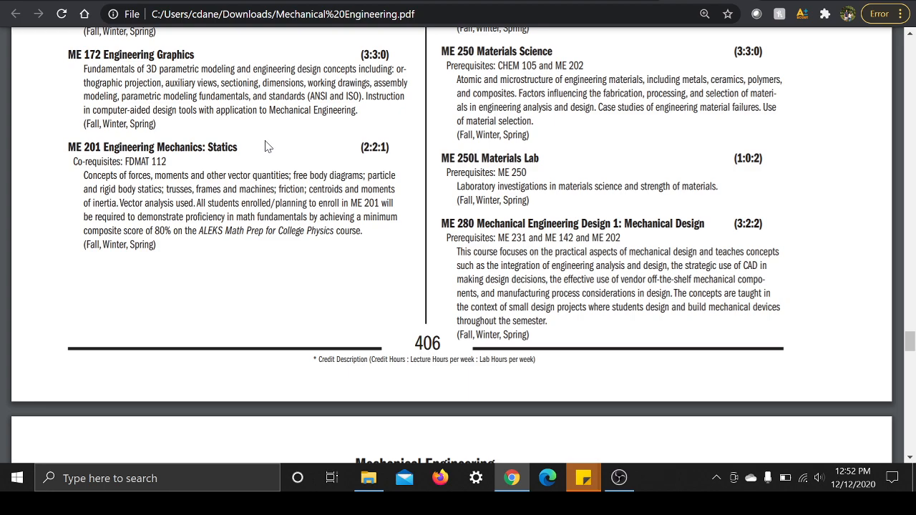
{"action": "scroll", "scroll_direction": "down", "scroll_amount": 3}
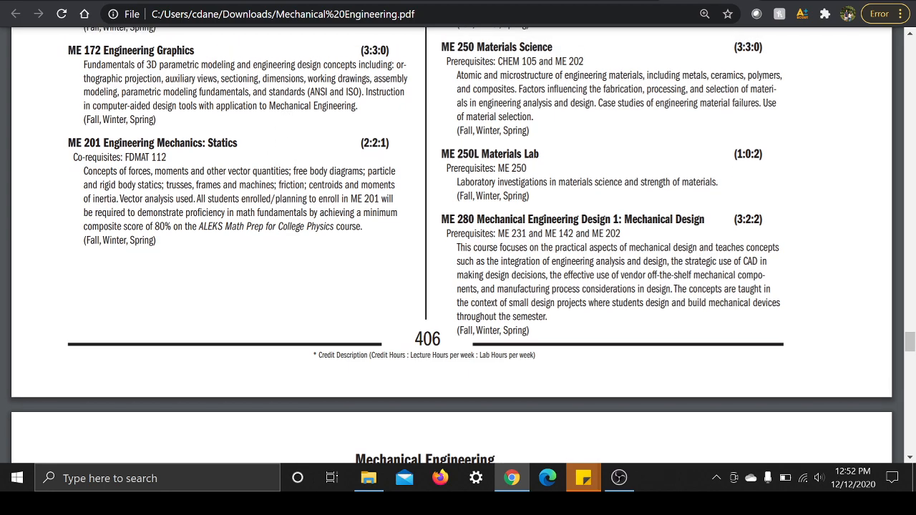
{"action": "mouse_move", "coordinate": [57, 220]}
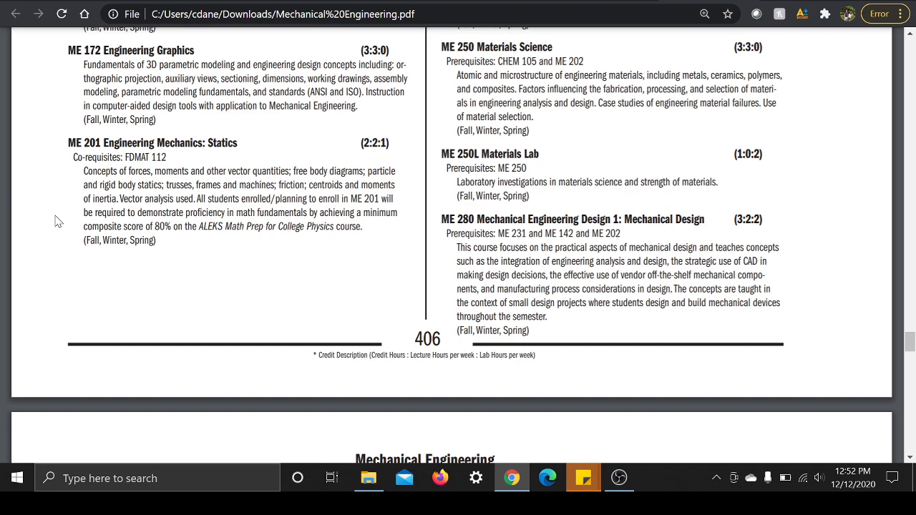
{"action": "left_click_drag", "start_coordinate": [71, 157], "coordinate": [129, 157]}
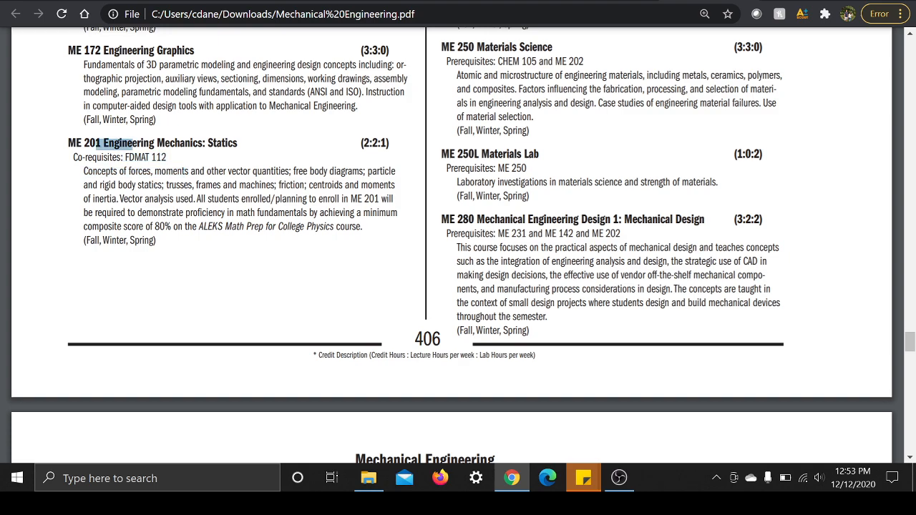
{"action": "left_click_drag", "start_coordinate": [100, 142], "coordinate": [166, 156]}
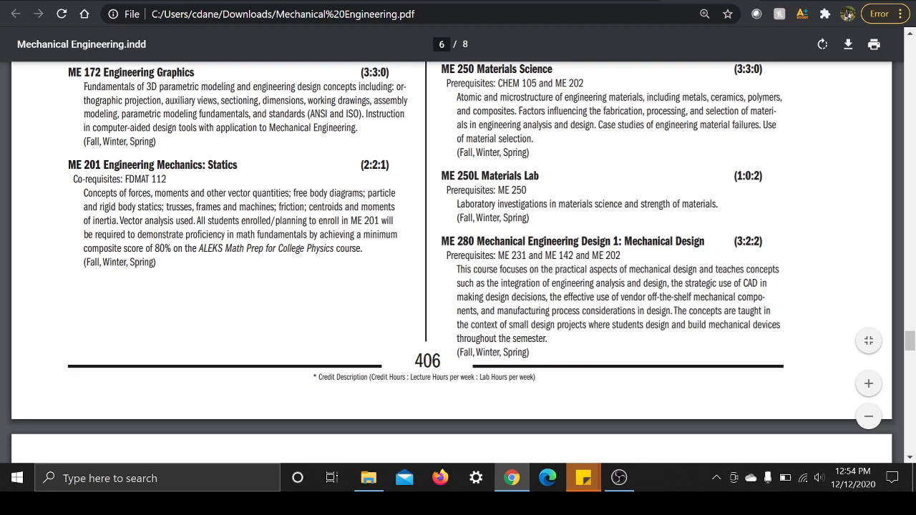
{"action": "left_click_drag", "start_coordinate": [68, 71], "coordinate": [151, 165]}
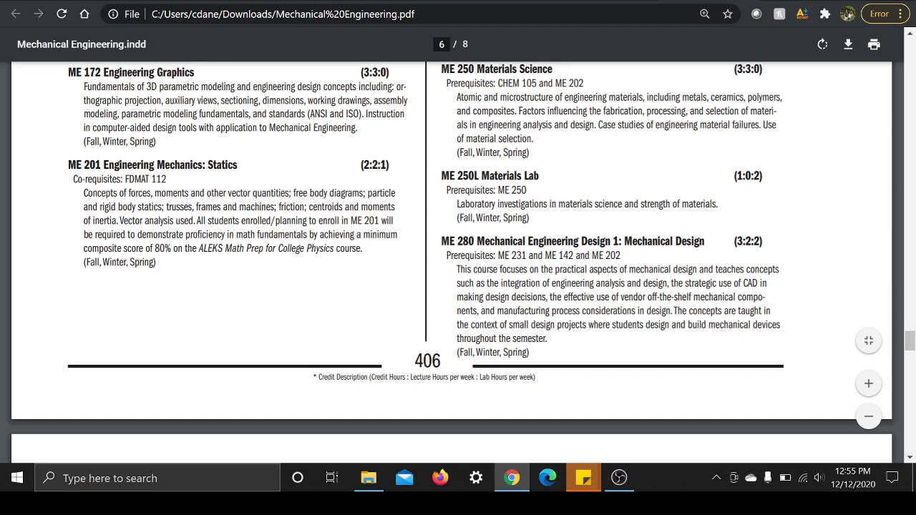
{"action": "mouse_move", "coordinate": [43, 121]}
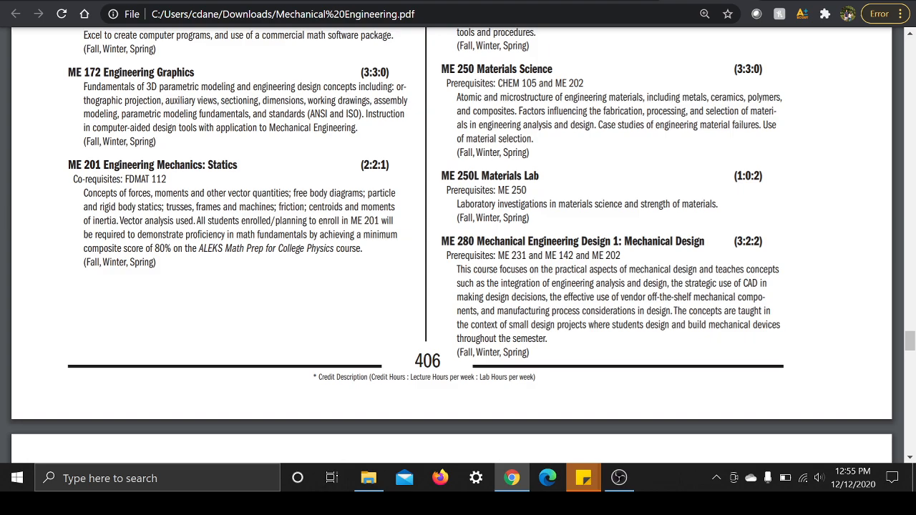
{"action": "scroll", "scroll_direction": "down", "scroll_amount": 3}
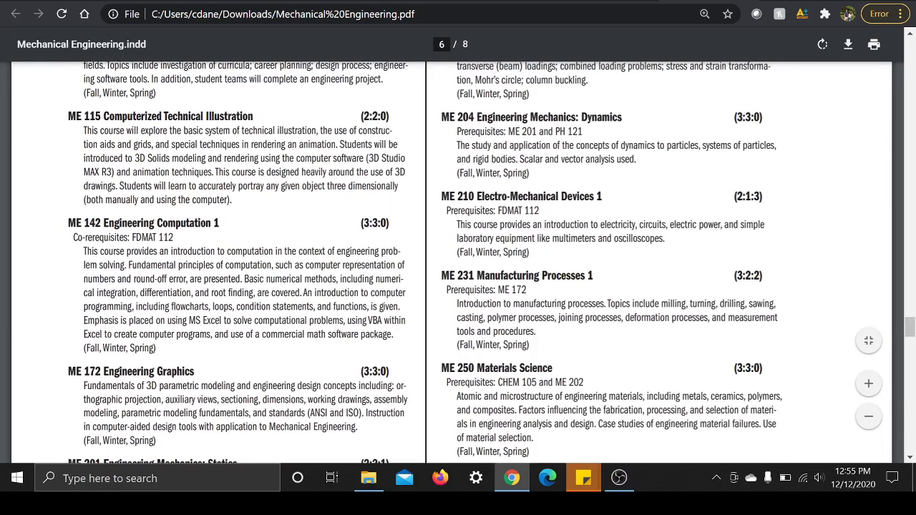
{"action": "scroll", "scroll_direction": "up", "scroll_amount": 3}
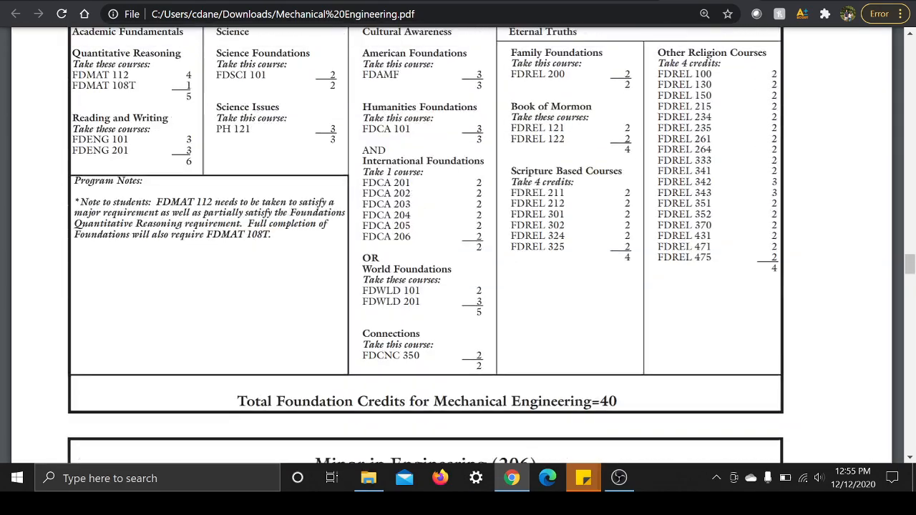
{"action": "scroll", "scroll_direction": "down", "scroll_amount": 3}
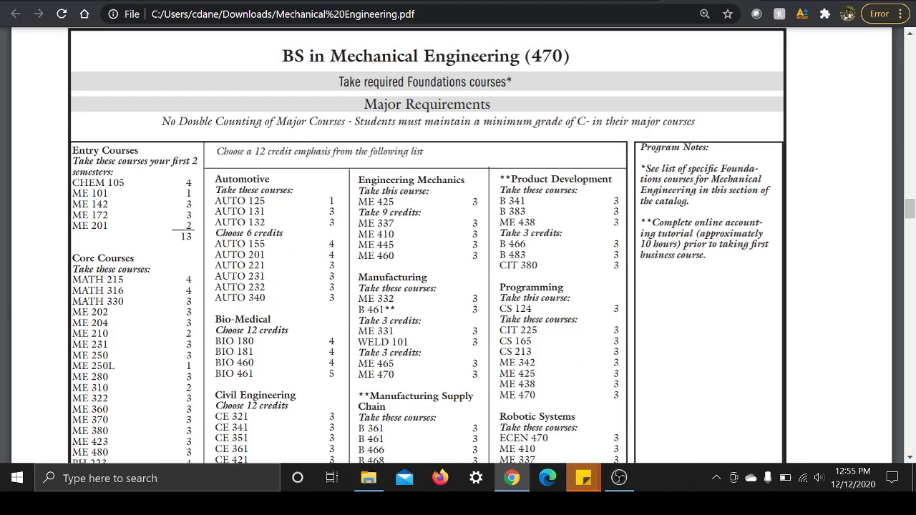
{"action": "scroll", "scroll_direction": "down", "scroll_amount": 3}
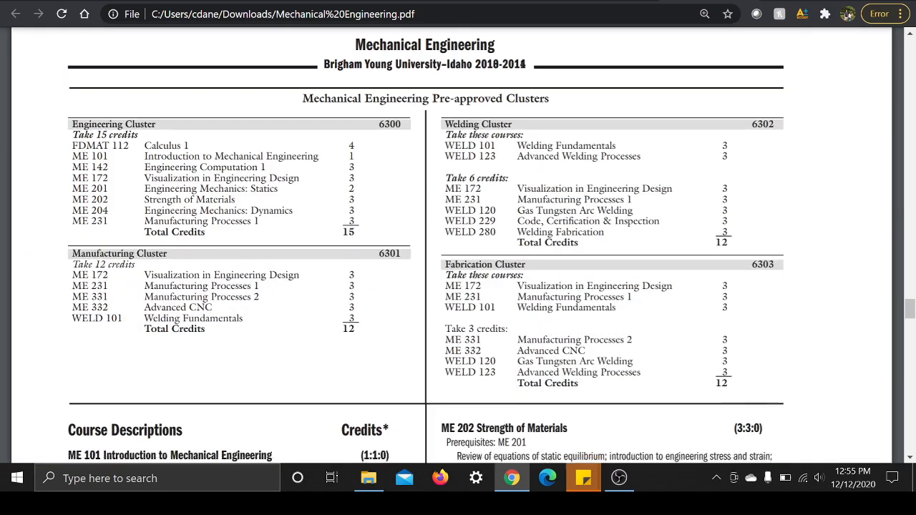
{"action": "scroll", "scroll_direction": "down", "scroll_amount": 3}
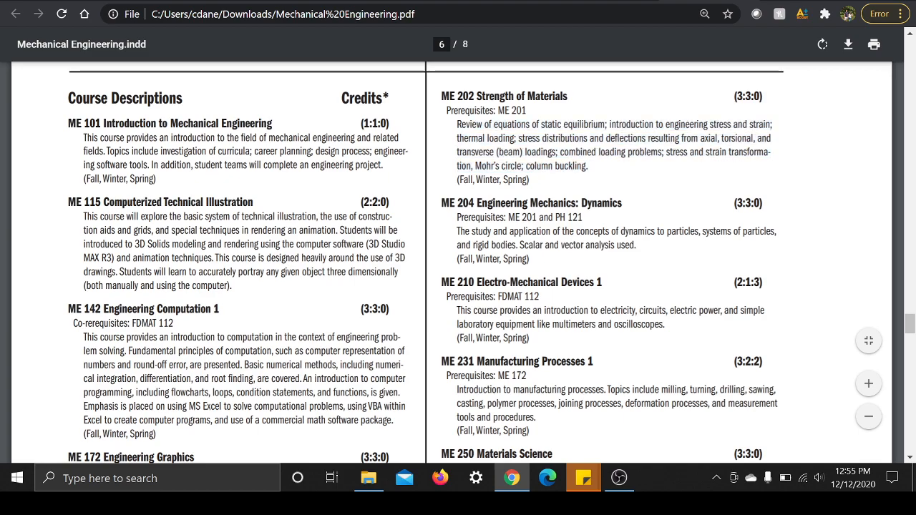
{"action": "left_click_drag", "start_coordinate": [565, 152], "coordinate": [587, 165]}
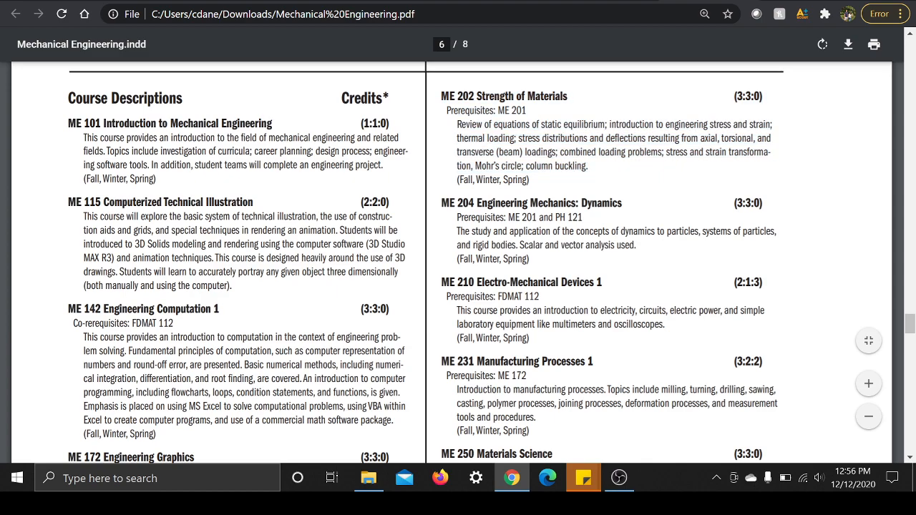
{"action": "left_click_drag", "start_coordinate": [516, 138], "coordinate": [587, 165]}
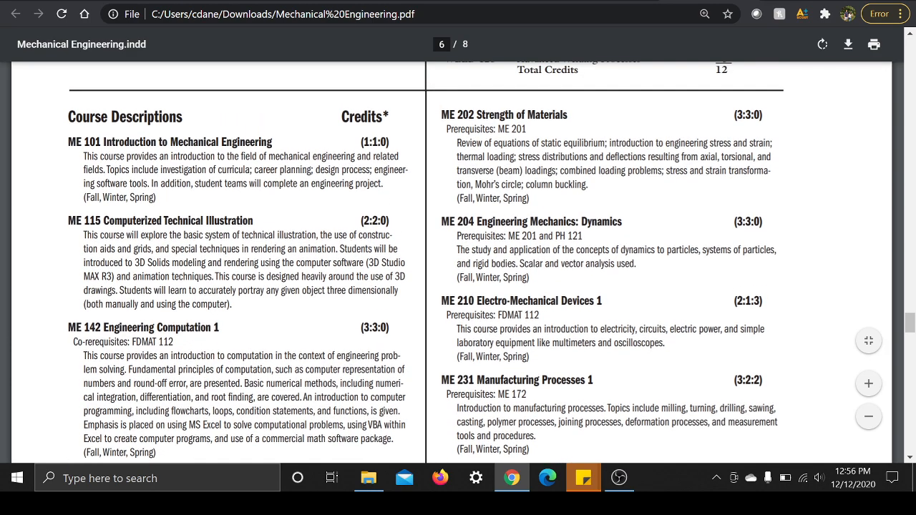
{"action": "scroll", "scroll_direction": "down", "scroll_amount": 3}
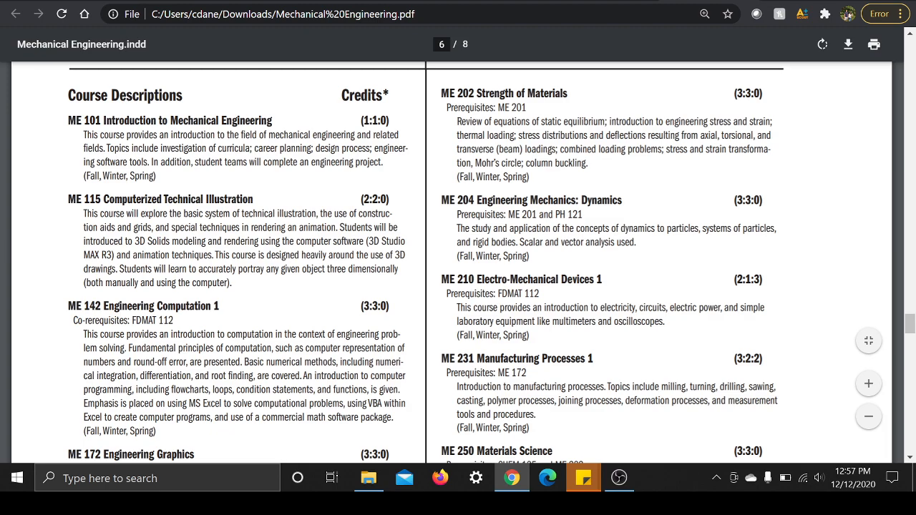
{"action": "scroll", "scroll_direction": "down", "scroll_amount": 3}
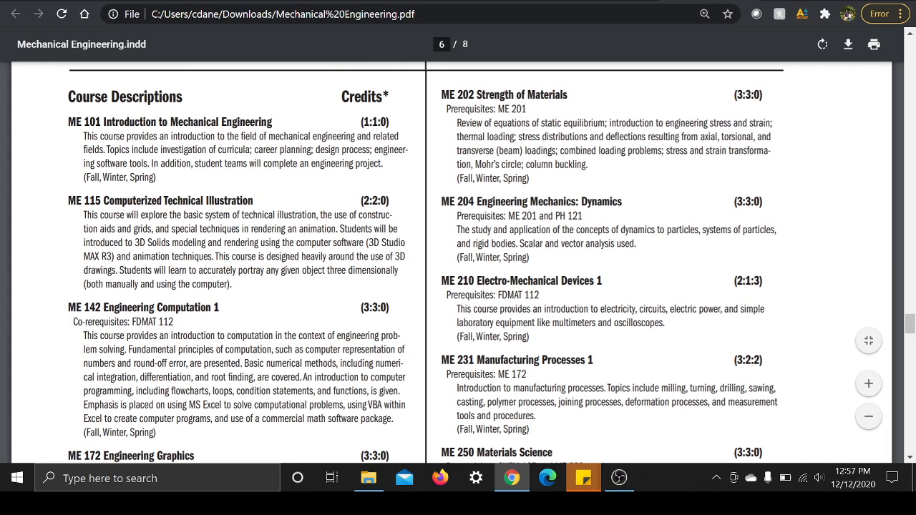
{"action": "scroll", "scroll_direction": "down", "scroll_amount": 3}
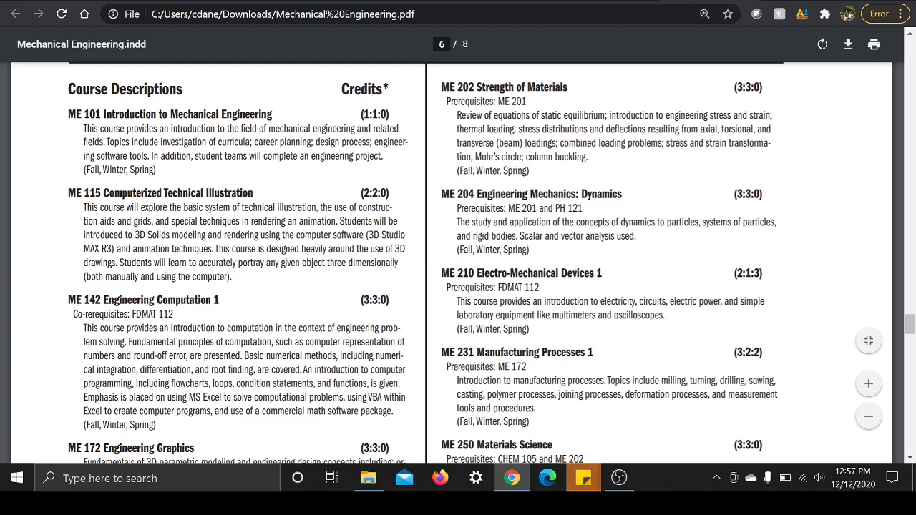
{"action": "scroll", "scroll_direction": "down", "scroll_amount": 3}
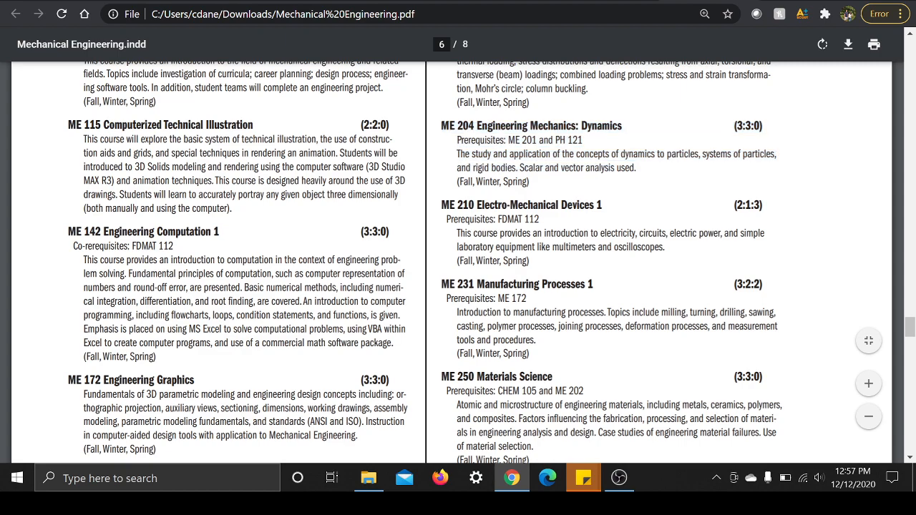
{"action": "scroll", "scroll_direction": "down", "scroll_amount": 3}
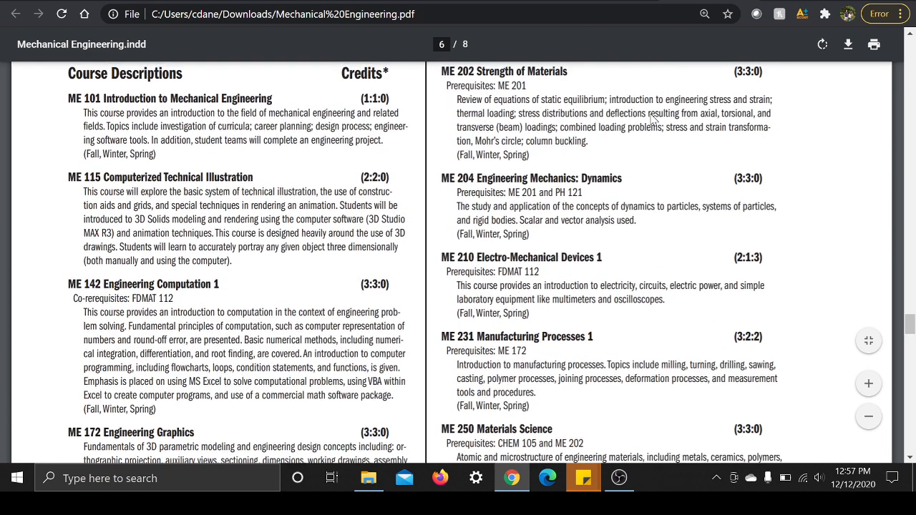
{"action": "scroll", "scroll_direction": "down", "scroll_amount": 3}
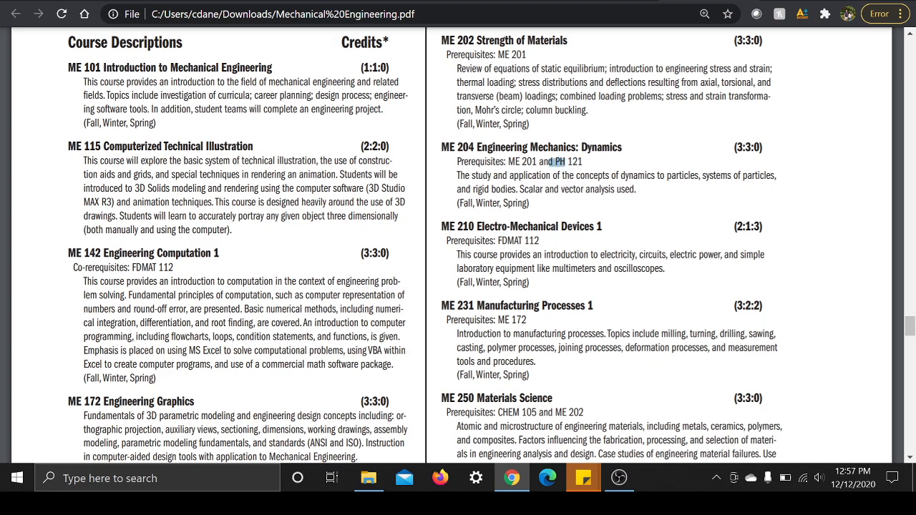
{"action": "scroll", "scroll_direction": "down", "scroll_amount": 3}
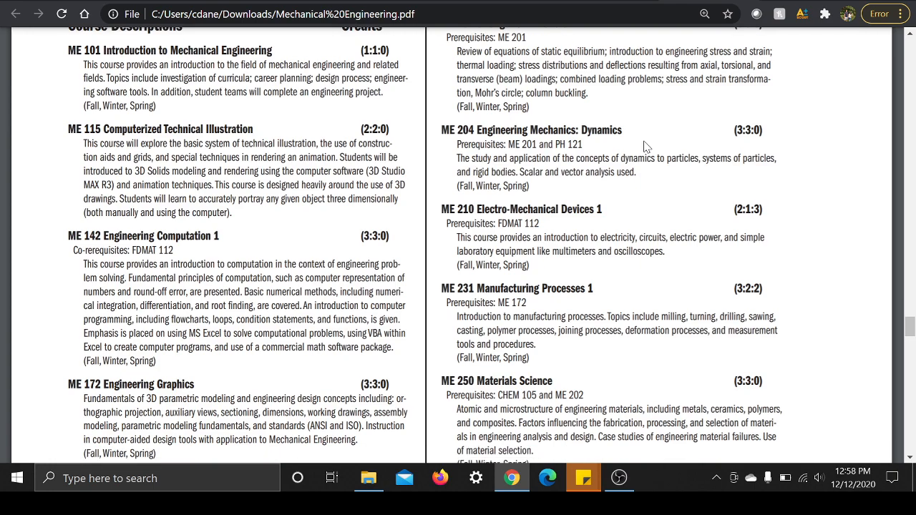
{"action": "scroll", "scroll_direction": "down", "scroll_amount": 3}
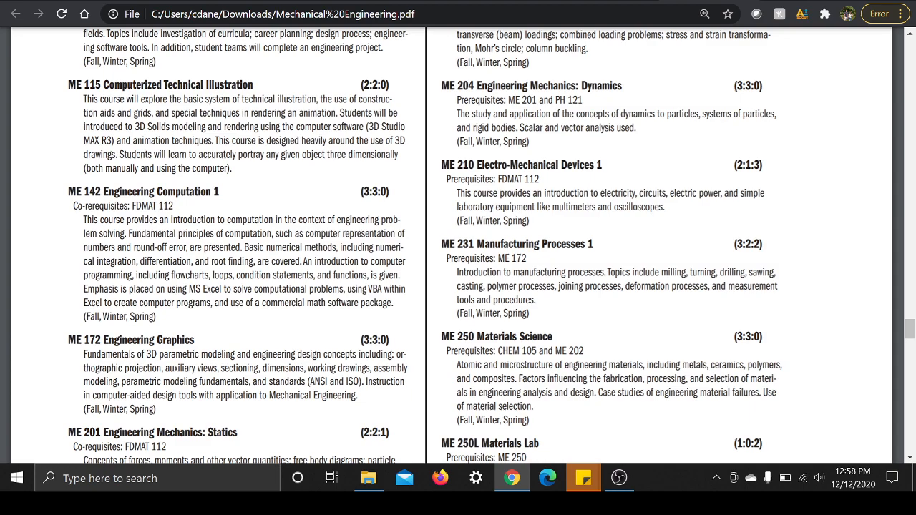
{"action": "left_click_drag", "start_coordinate": [508, 114], "coordinate": [613, 127]}
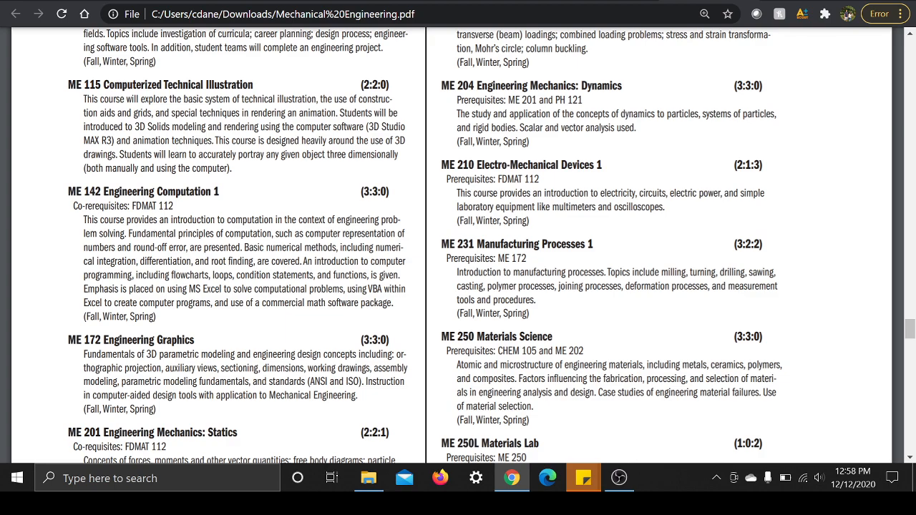
{"action": "scroll", "scroll_direction": "down", "scroll_amount": 3}
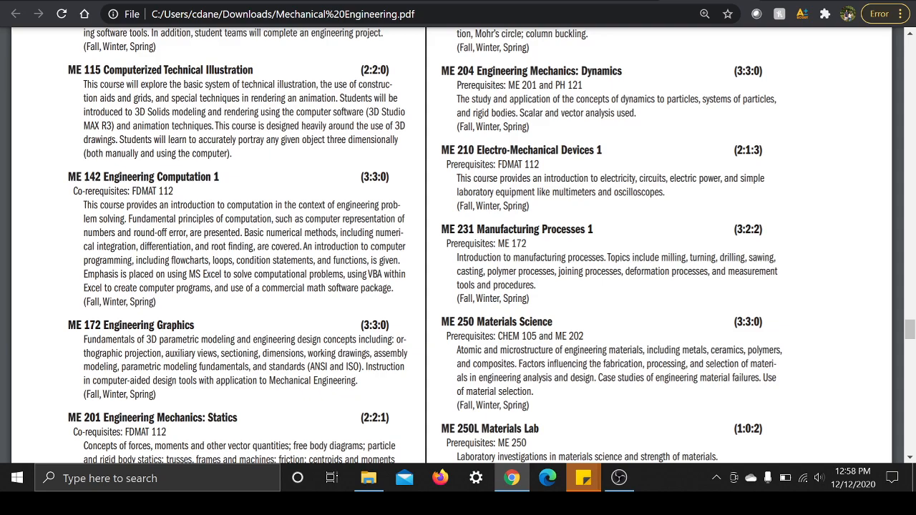
{"action": "left_click_drag", "start_coordinate": [68, 325], "coordinate": [218, 339]}
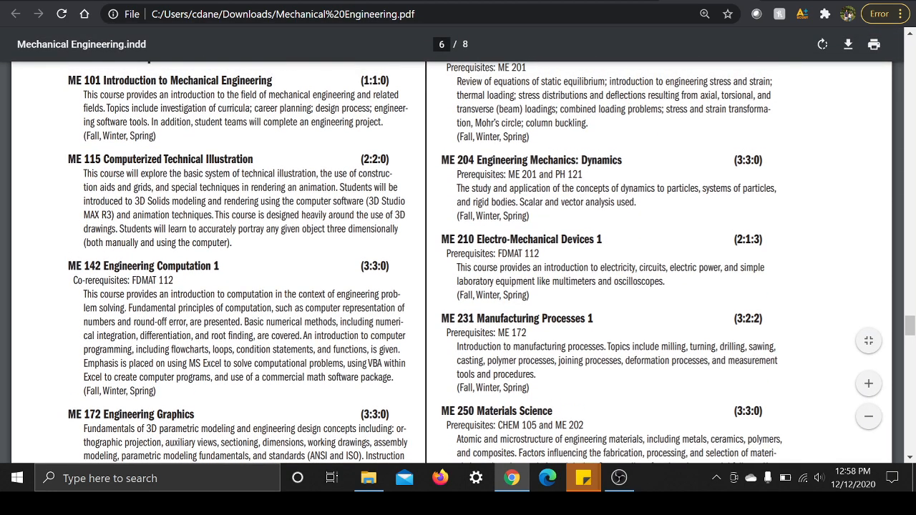
Scroll down page 6 until ME 172–201 and the full ME 231–280 descriptions show
{"action": "scroll", "scroll_direction": "down", "scroll_amount": 3}
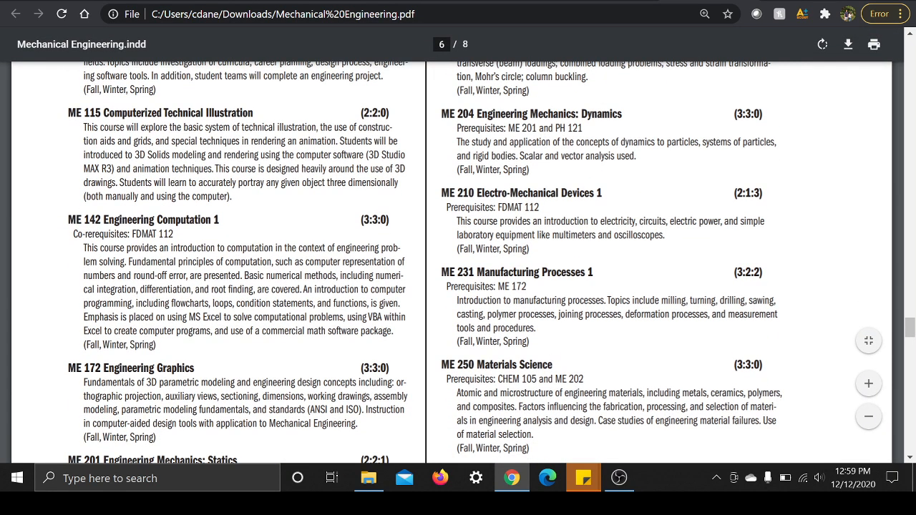
{"action": "scroll", "scroll_direction": "down", "scroll_amount": 3}
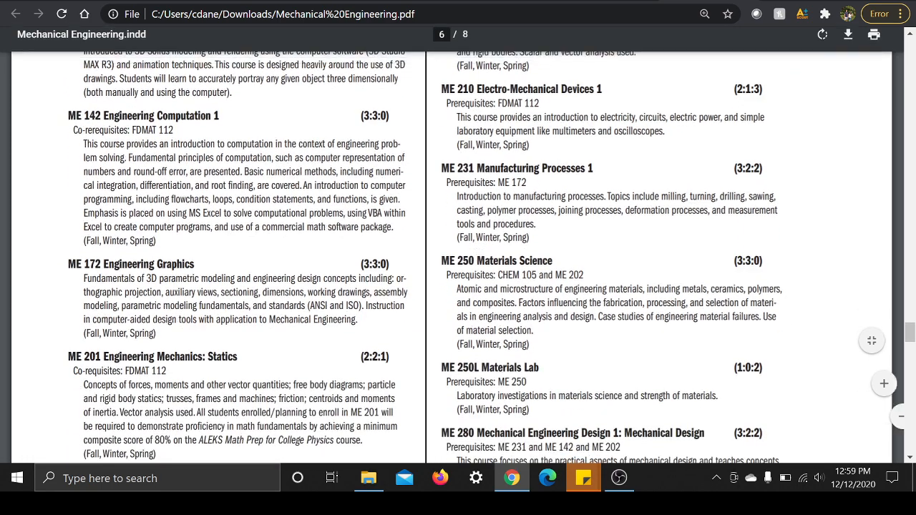
{"action": "scroll", "scroll_direction": "down", "scroll_amount": 3}
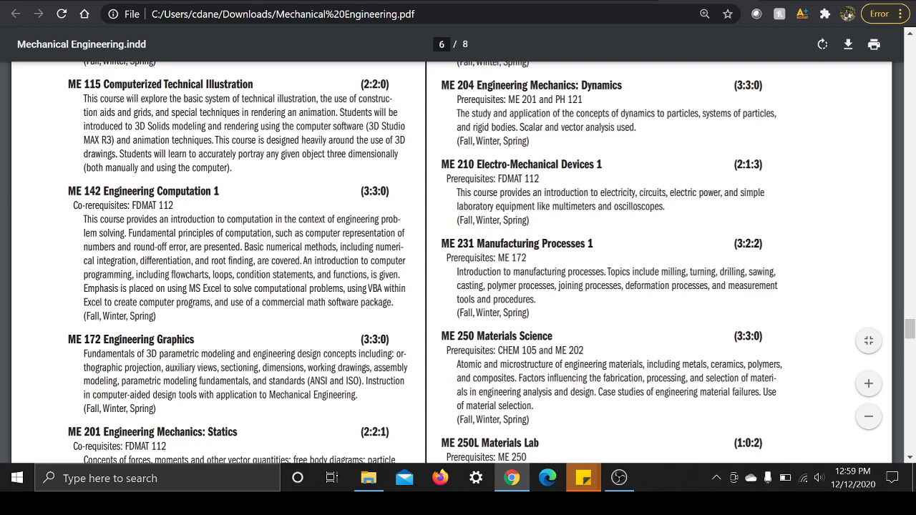
{"action": "mouse_move", "coordinate": [641, 178]}
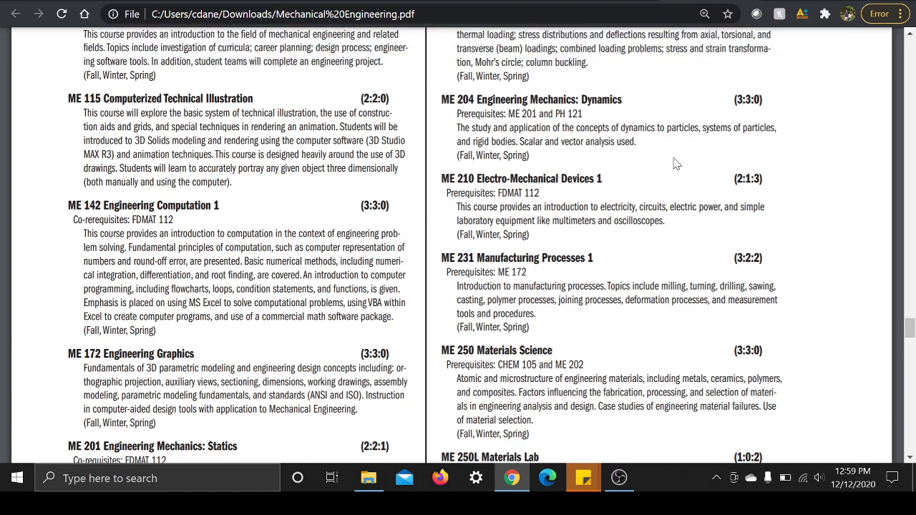
{"action": "scroll", "scroll_direction": "down", "scroll_amount": 3}
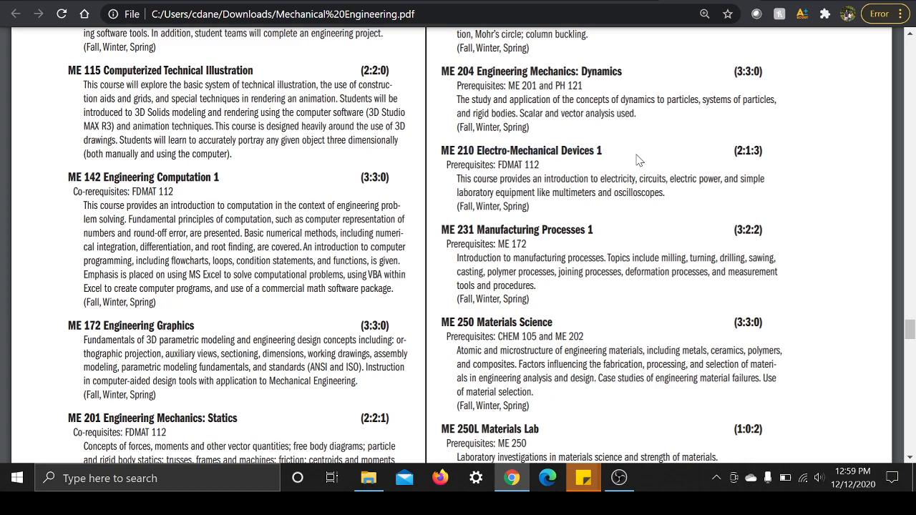
{"action": "scroll", "scroll_direction": "down", "scroll_amount": 3}
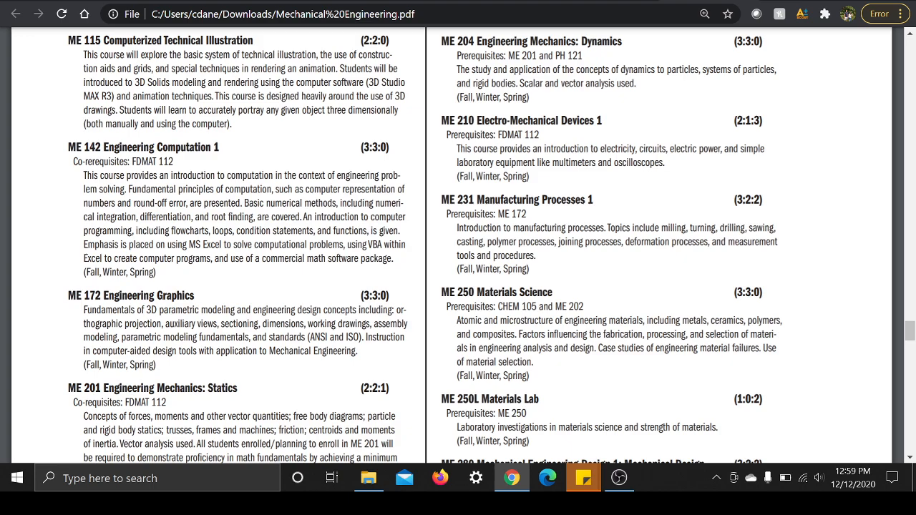
{"action": "scroll", "scroll_direction": "down", "scroll_amount": 3}
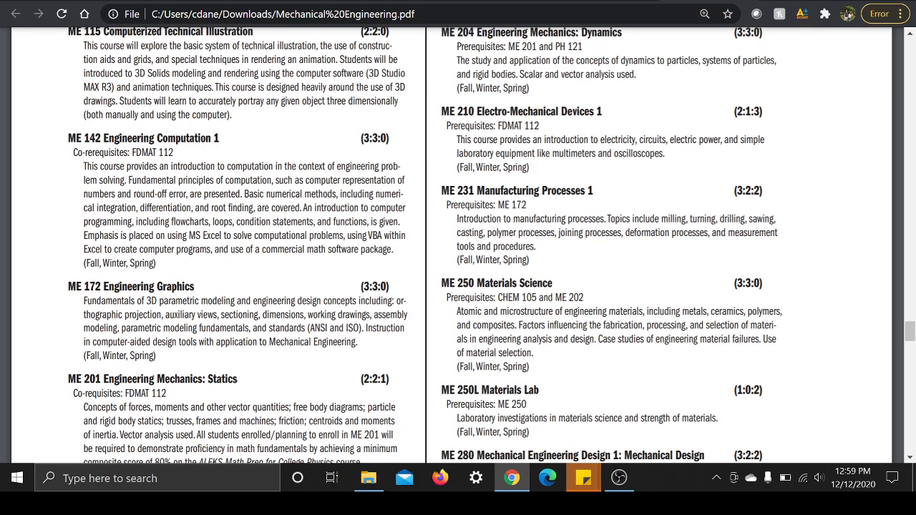
{"action": "scroll", "scroll_direction": "down", "scroll_amount": 3}
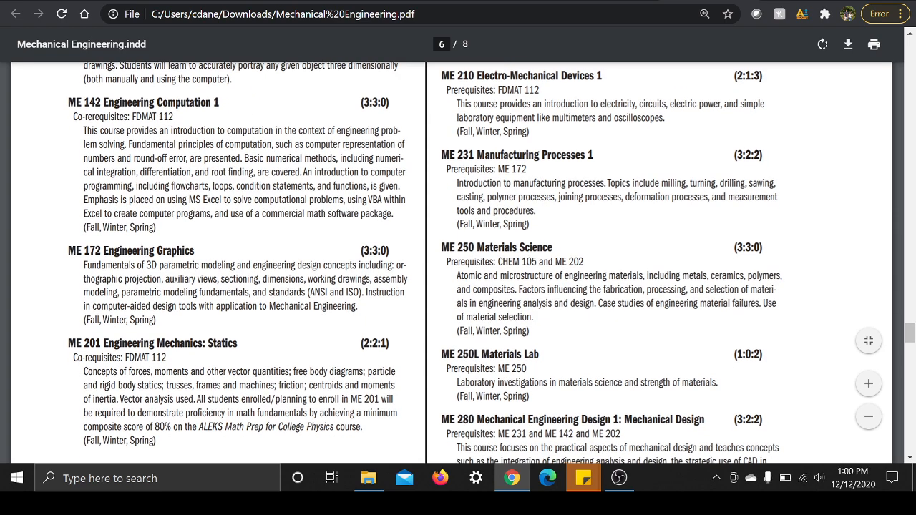
{"action": "scroll", "scroll_direction": "down", "scroll_amount": 3}
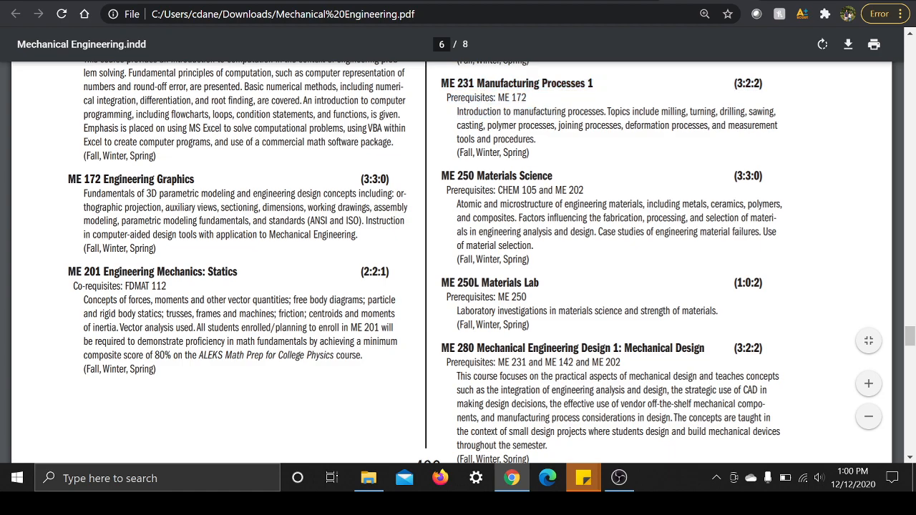
Double-click near the top of the viewer, then scroll to the page 406 footer and next page
{"action": "double_click", "coordinate": [516, 83]}
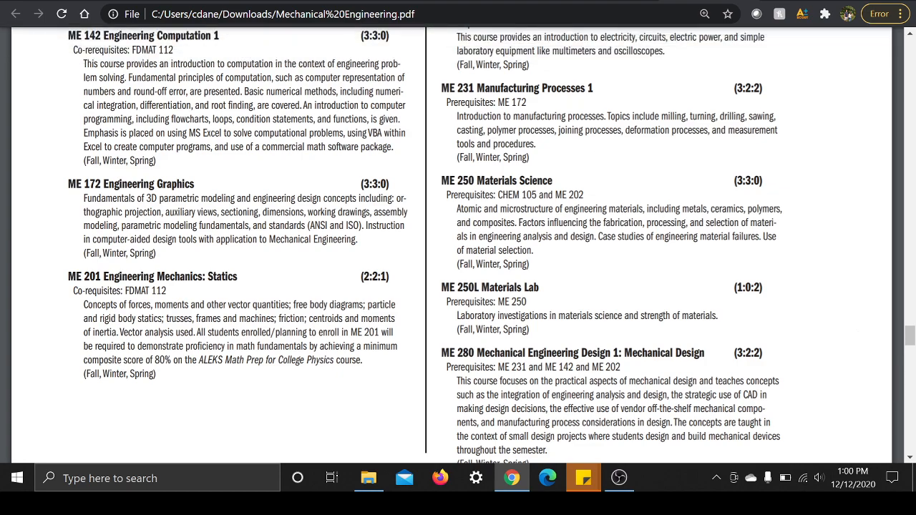
{"action": "scroll", "scroll_direction": "down", "scroll_amount": 3}
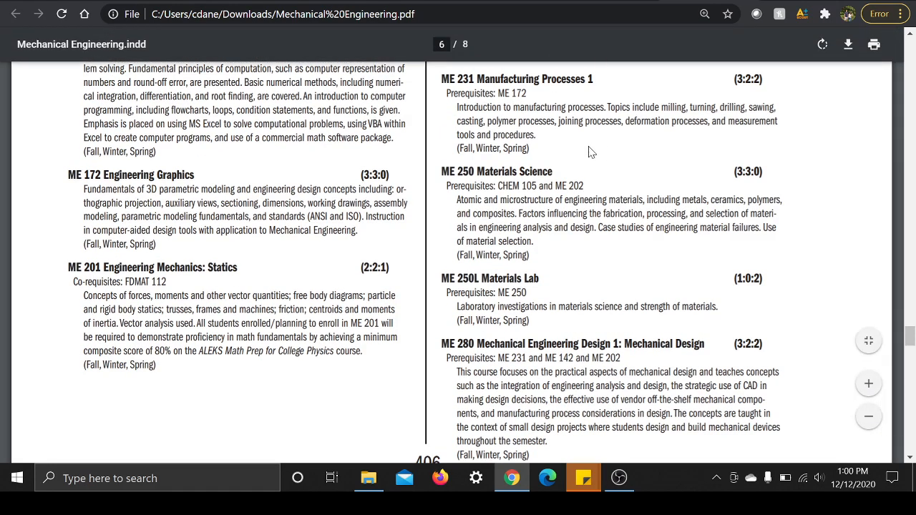
{"action": "scroll", "scroll_direction": "down", "scroll_amount": 3}
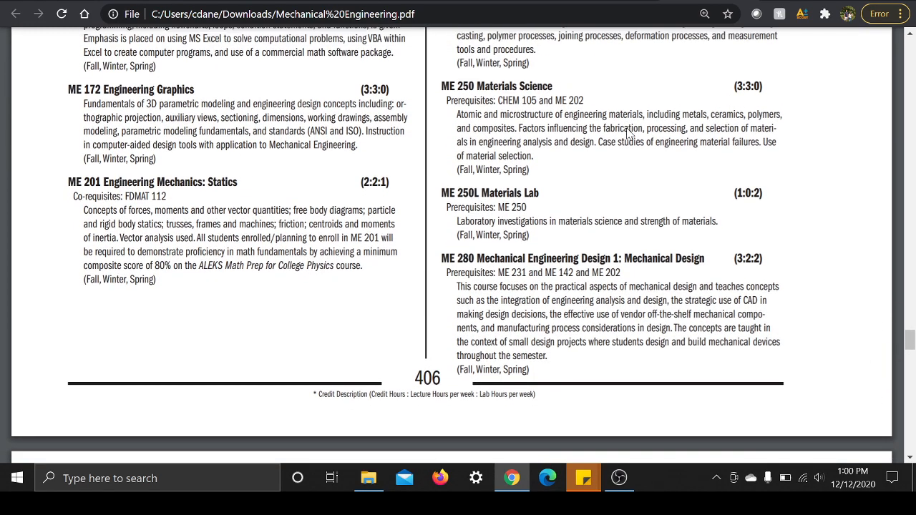
{"action": "scroll", "scroll_direction": "down", "scroll_amount": 3}
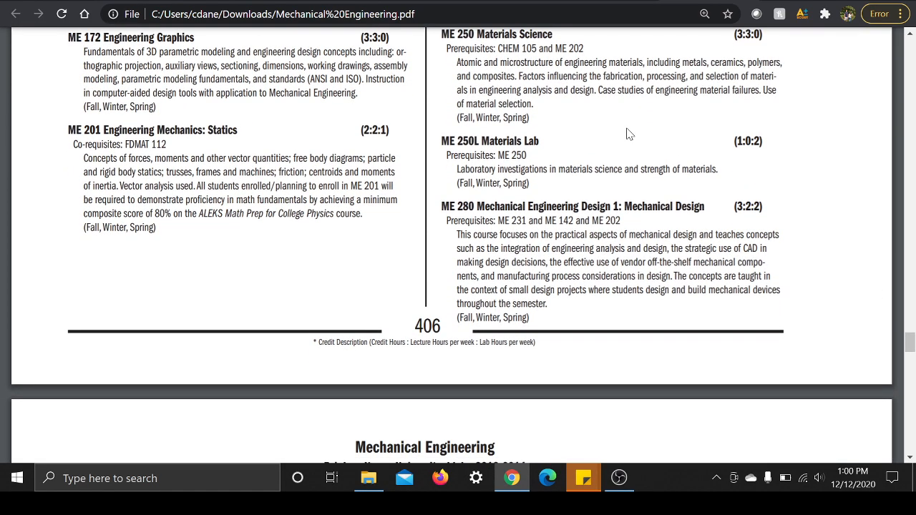